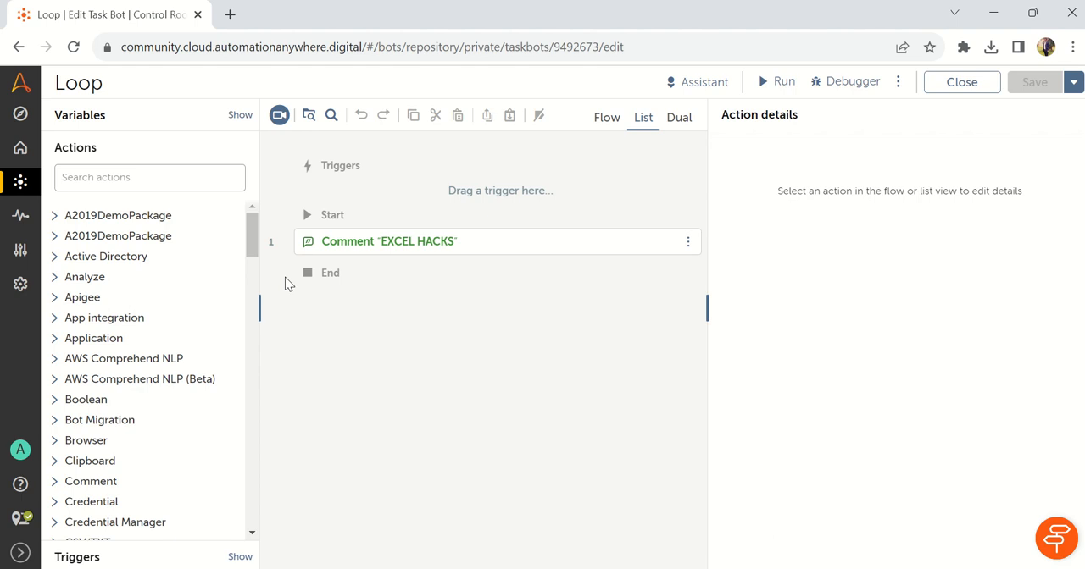
mouse_move(314, 178)
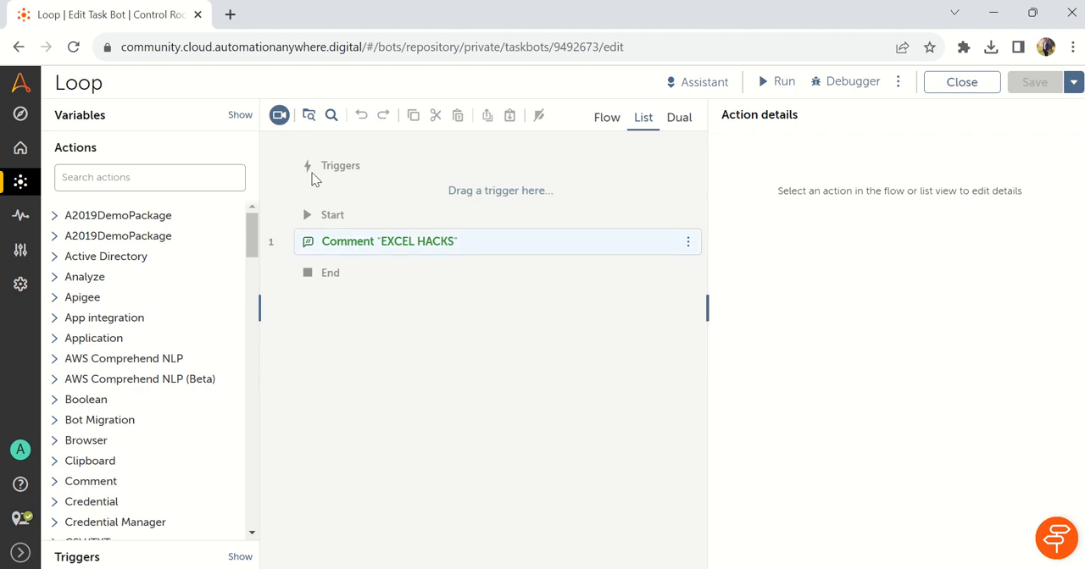
Step: Add a Loop below the comment running 5 times, storing its counter in numC, and save
left_click(149, 177)
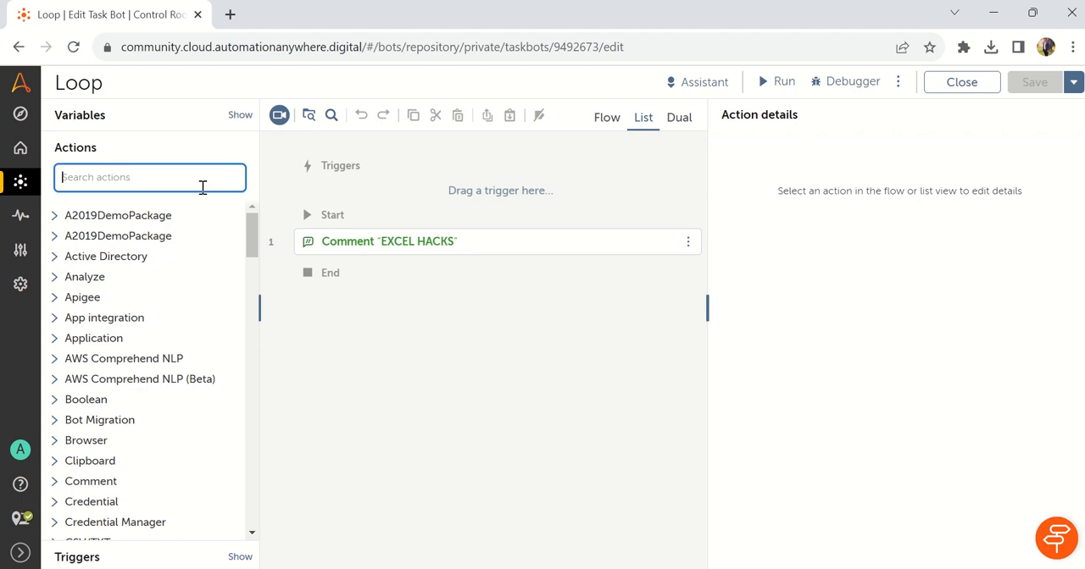
type("loop")
type("5")
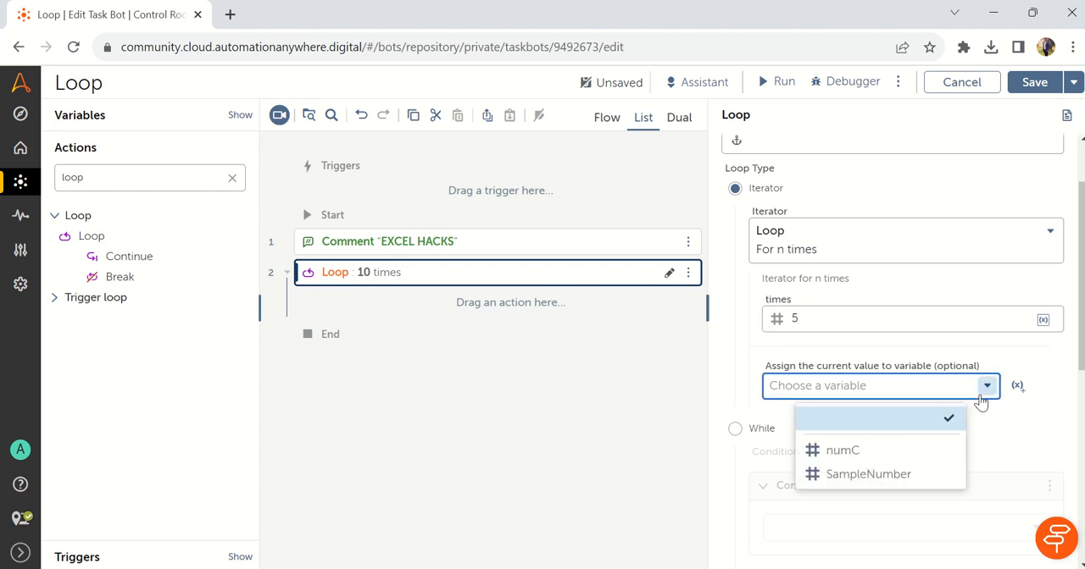
left_click(842, 450)
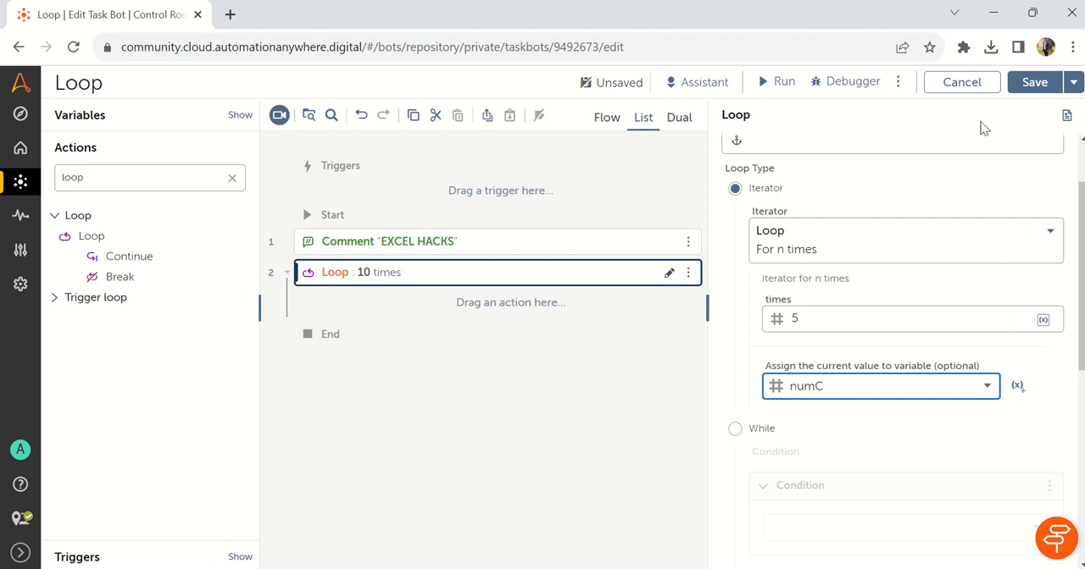
left_click(1033, 82)
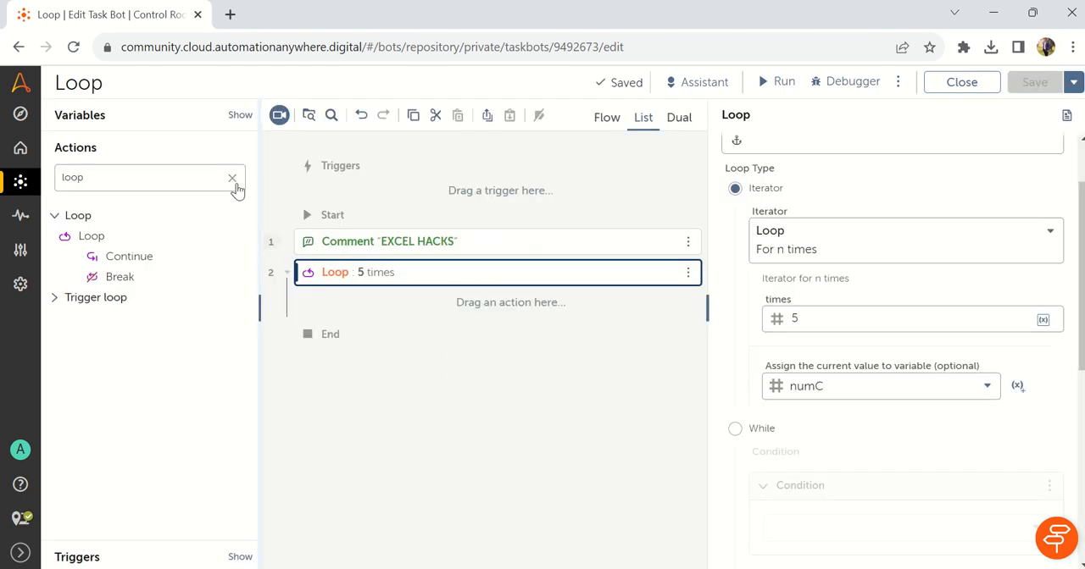
Step: Add a Message box inside the loop displaying $numC.Number:toString$
type("mess")
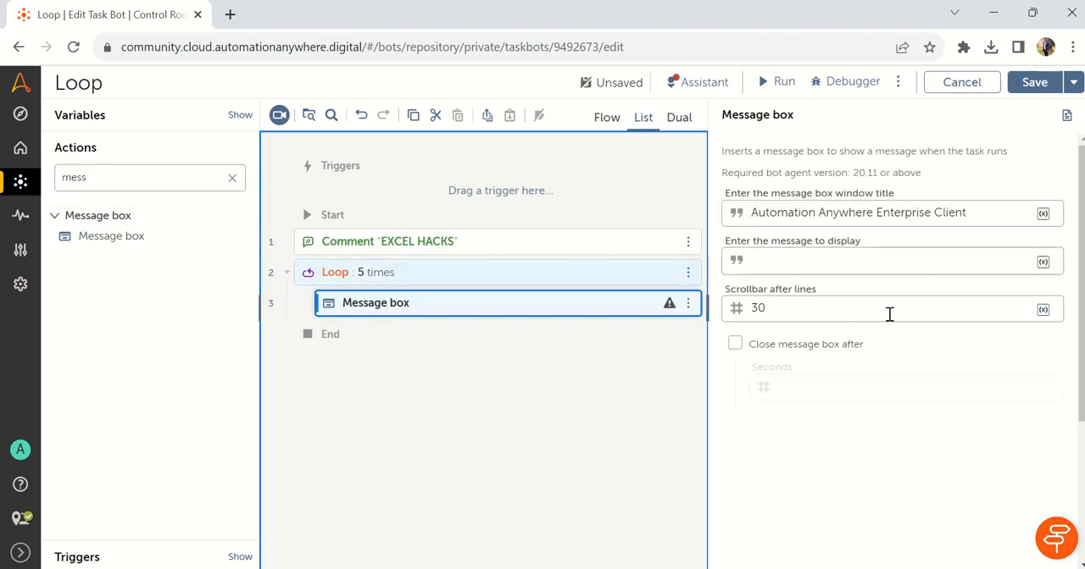
type("$")
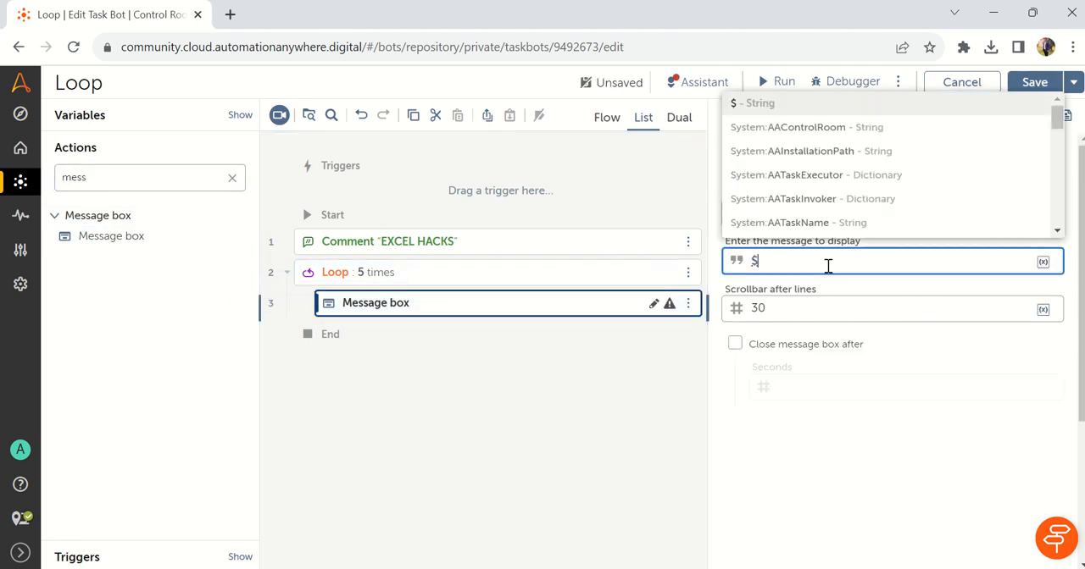
type("num")
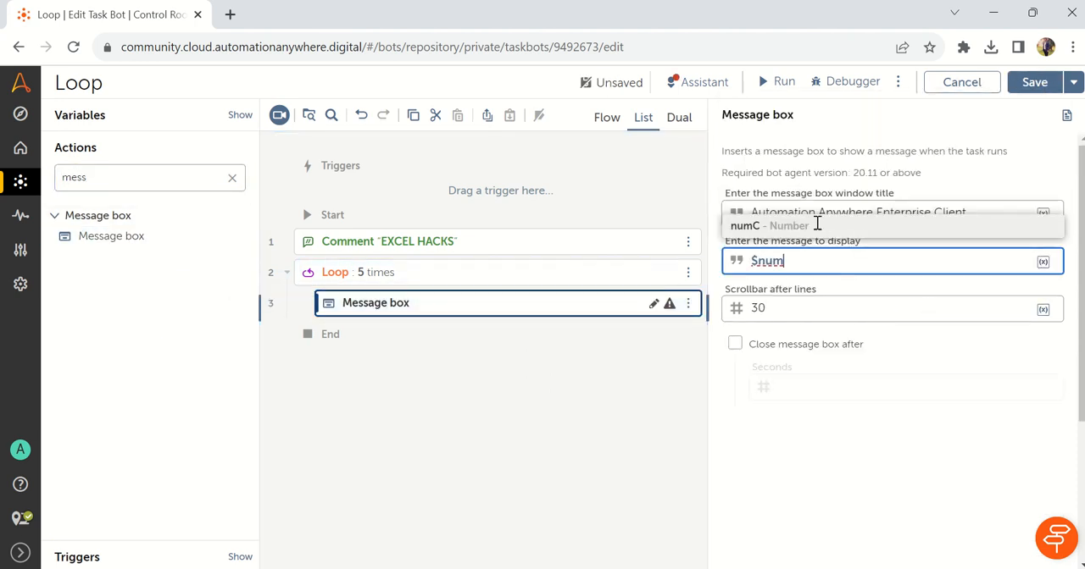
type("C$")
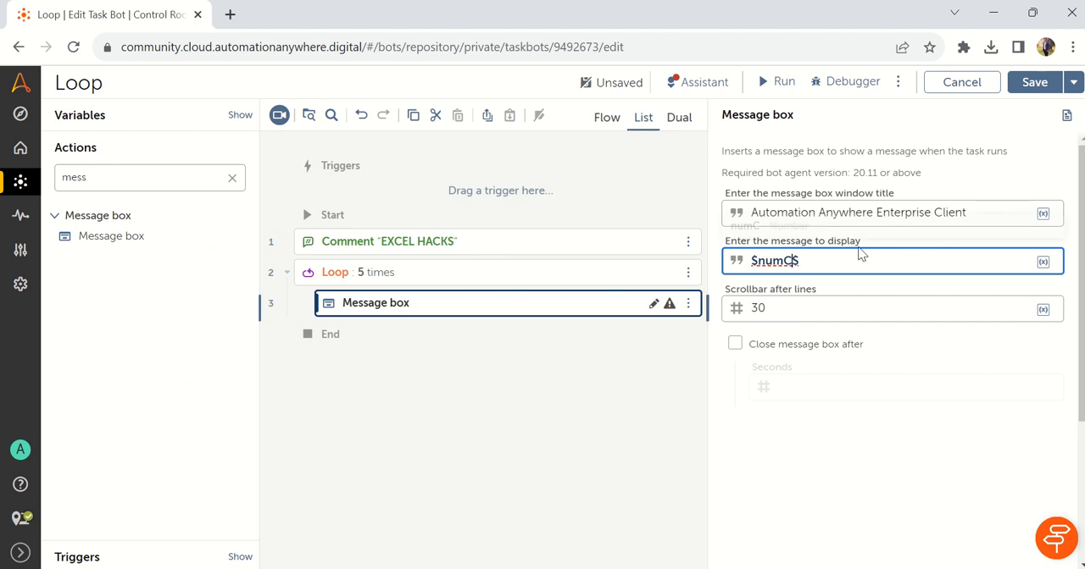
type(".to")
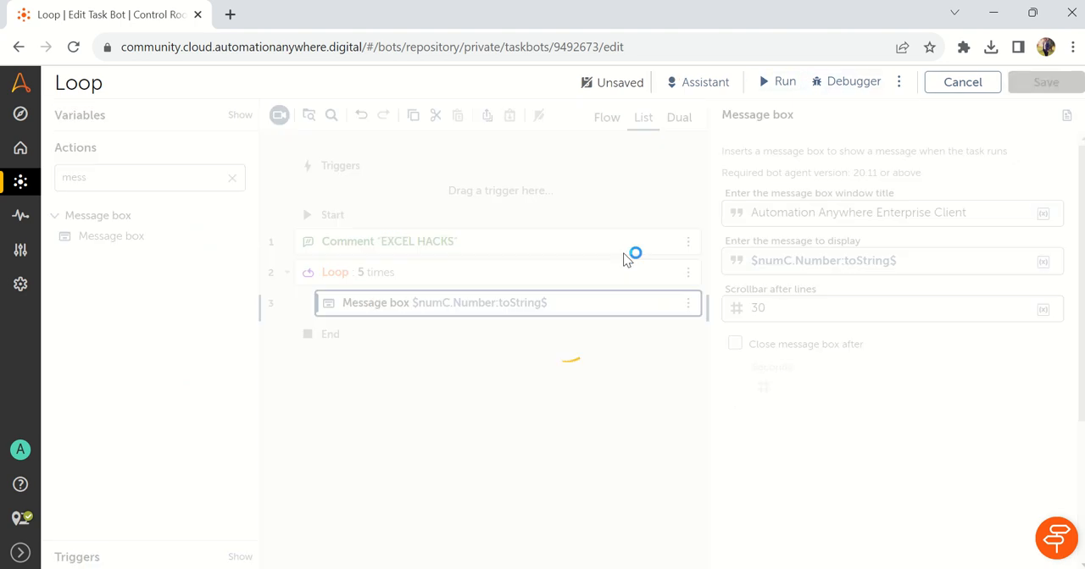
Step: Run the Loop bot, closing the counter message box and the run-success notice
left_click(776, 81)
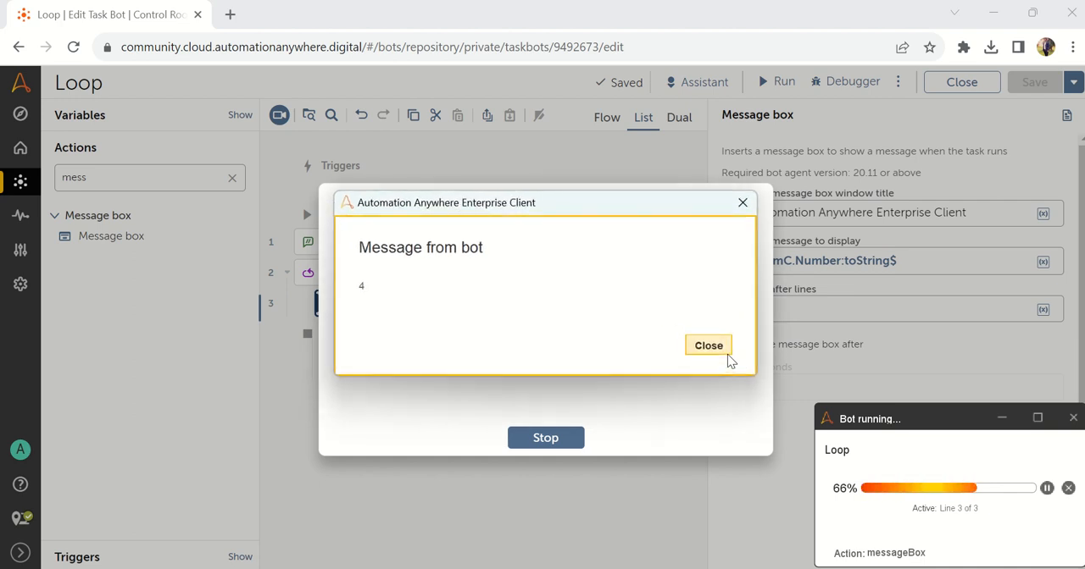
left_click(708, 345)
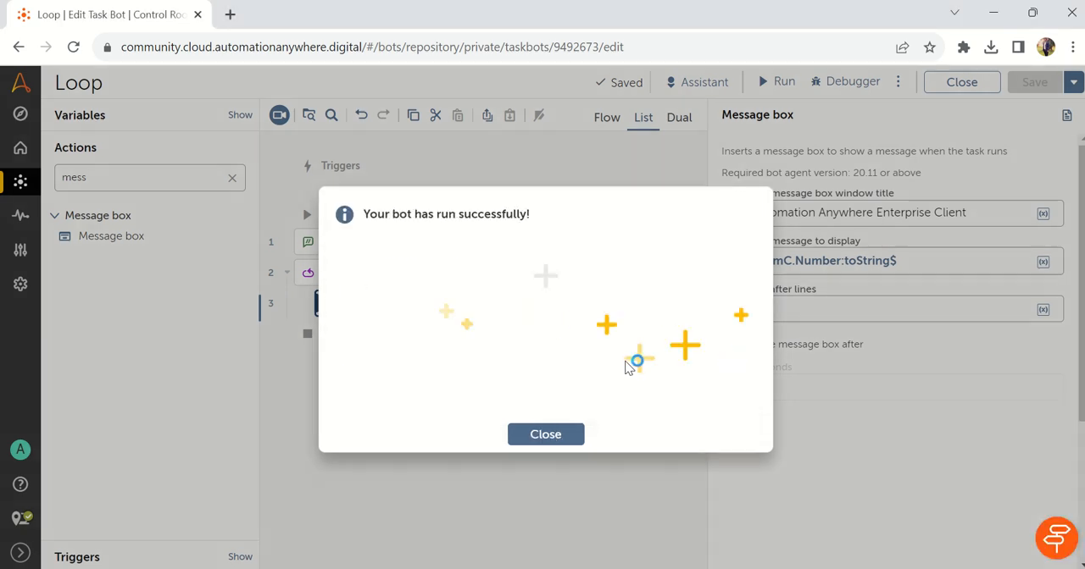
left_click(545, 434)
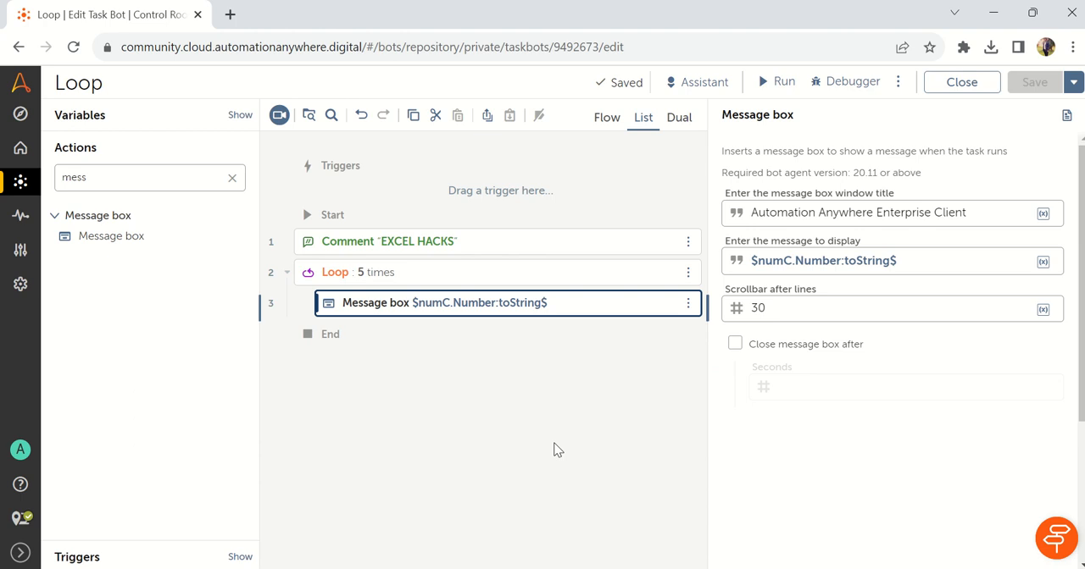
mouse_move(430, 306)
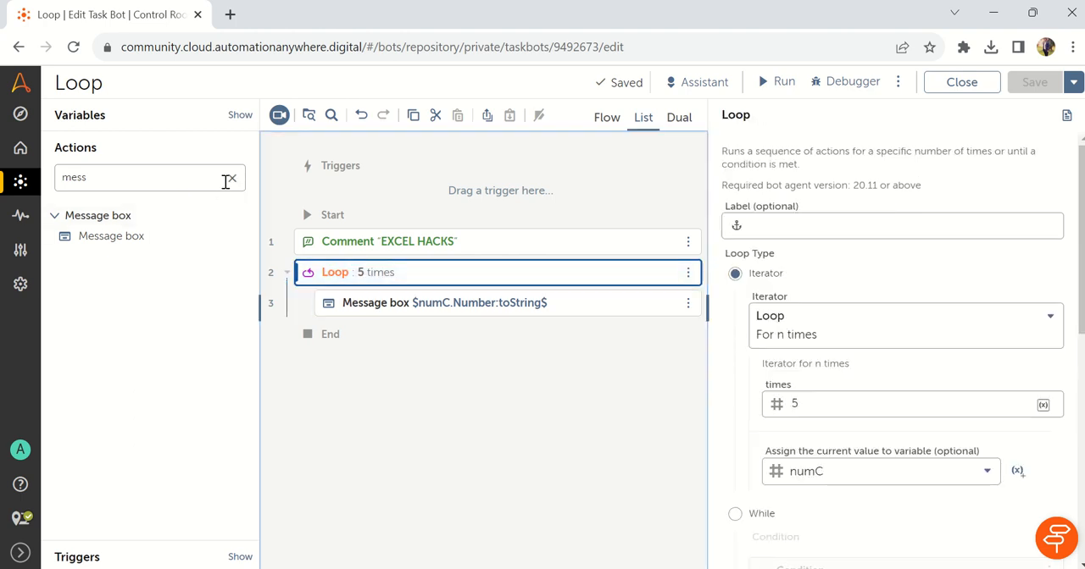
Step: Add an If inside the loop with Number condition $numC$ equals 3
type("if")
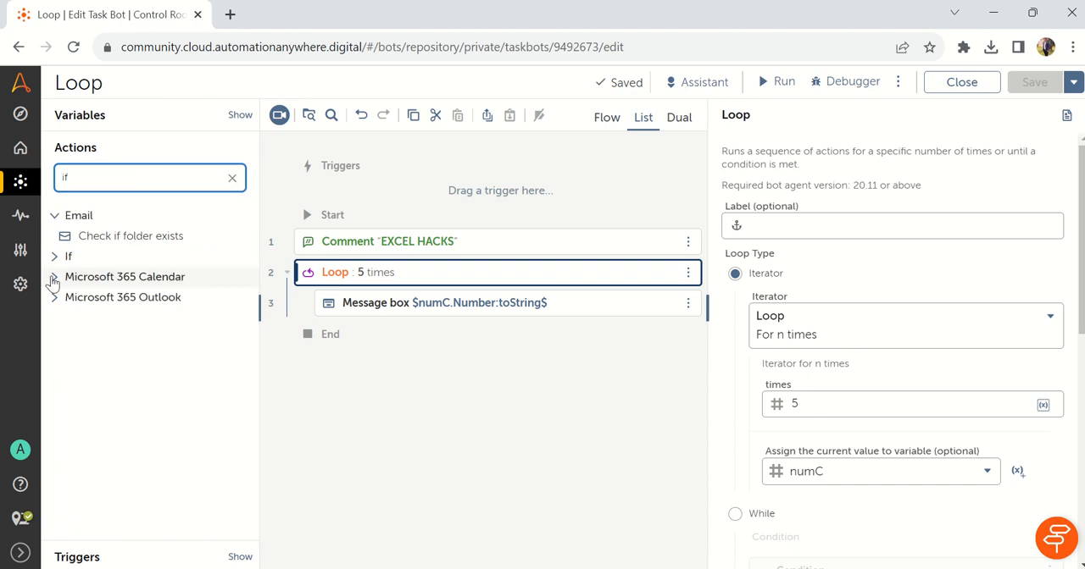
left_click(54, 256)
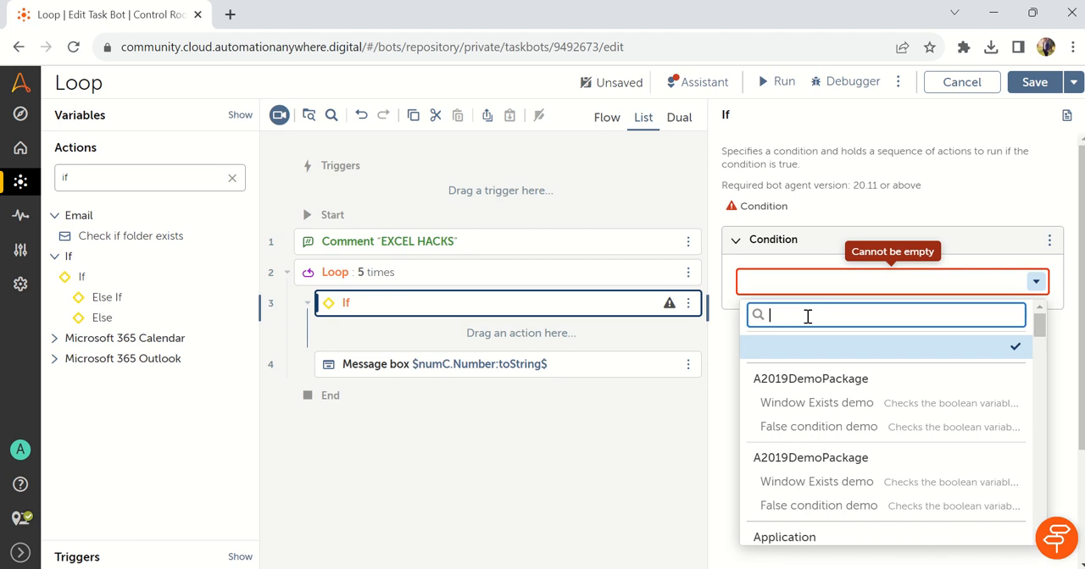
type("number")
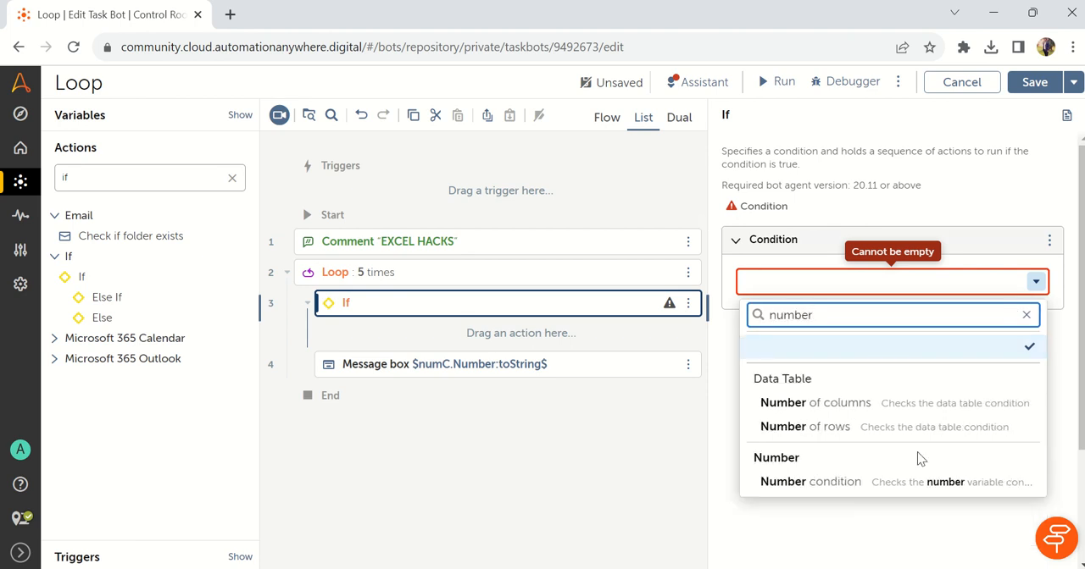
left_click(810, 481)
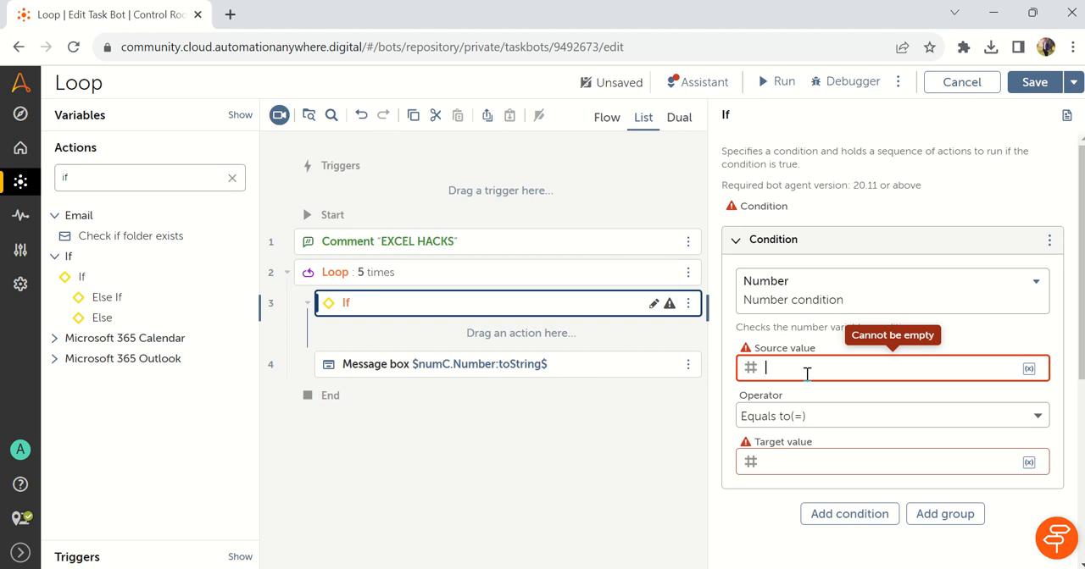
type("$numC$")
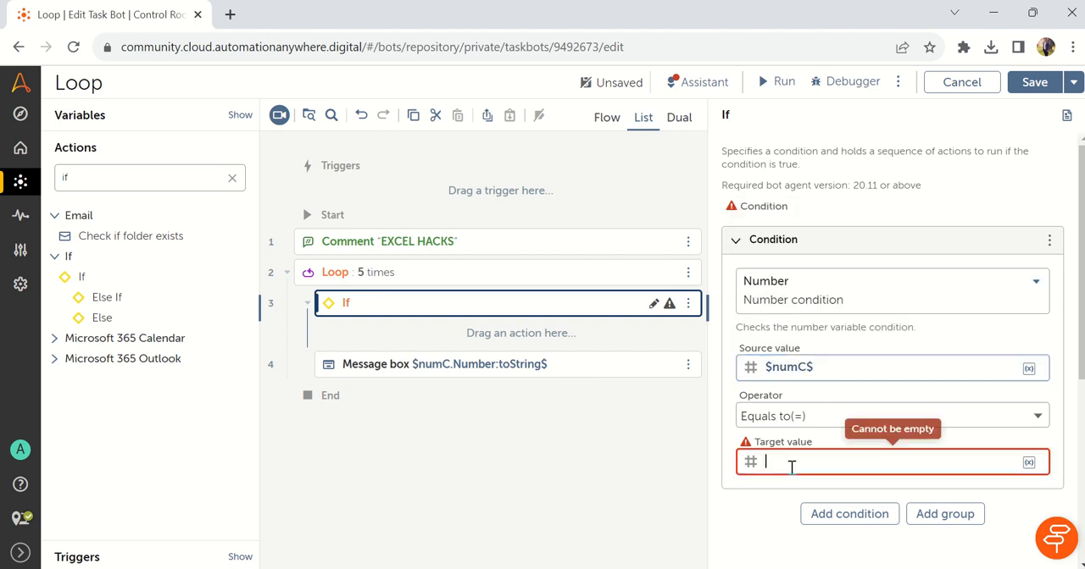
type("3")
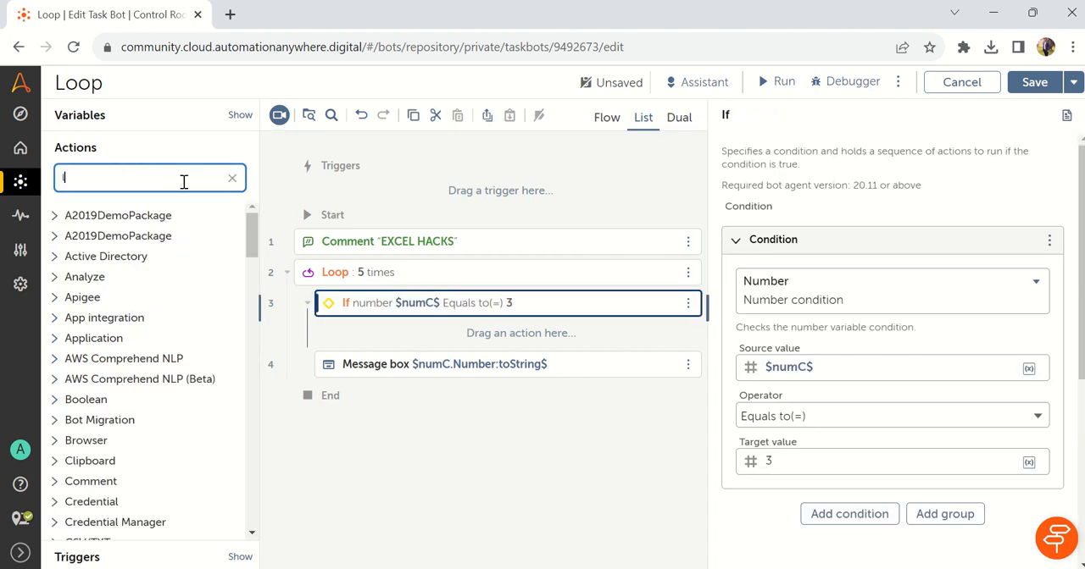
Step: Put Loop: Continue in the If branch and move the Message box into an Else branch
type("loop")
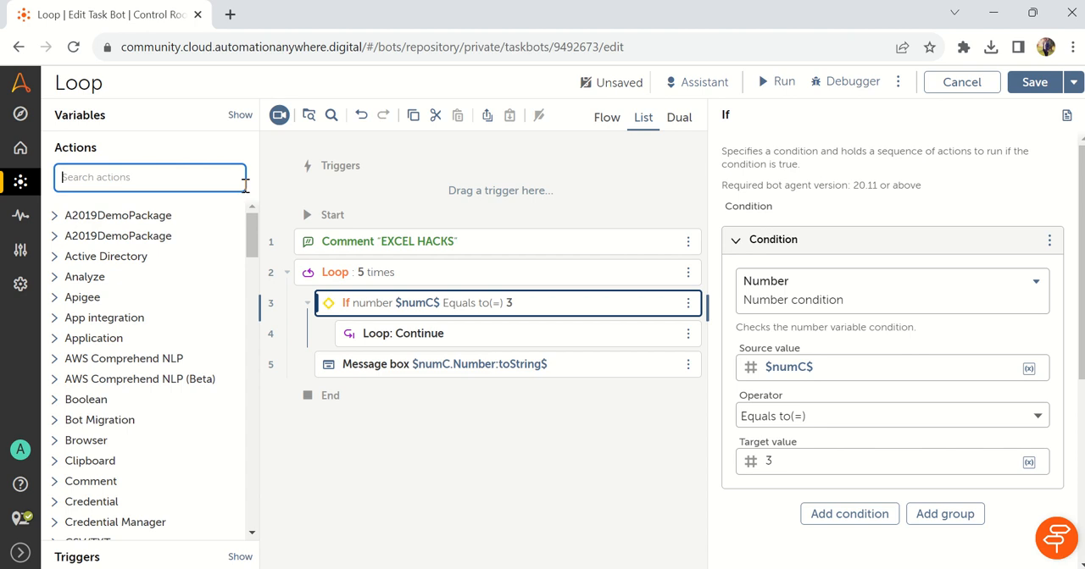
type("es")
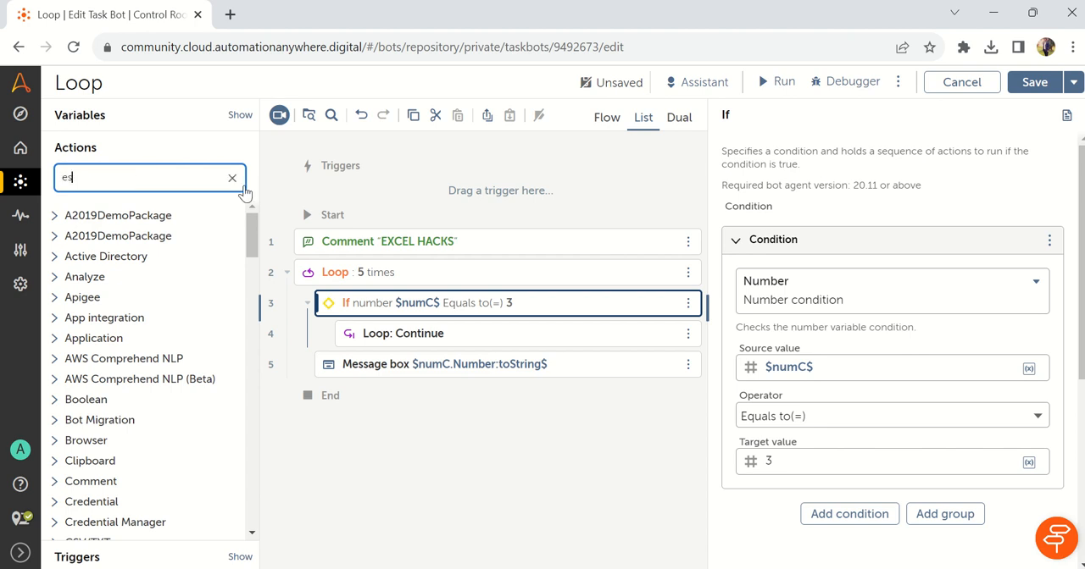
left_click(232, 178)
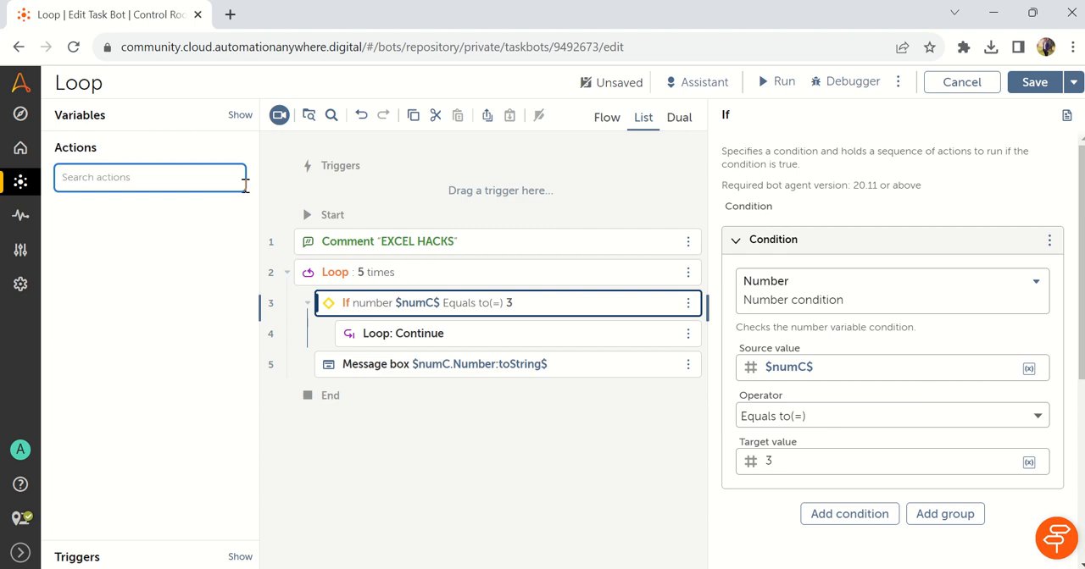
type("if")
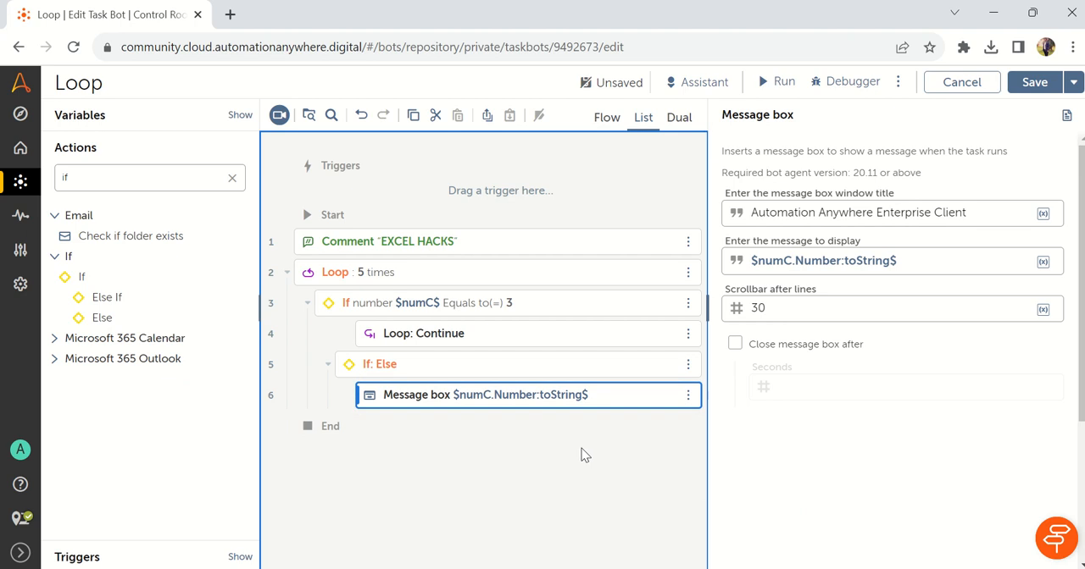
Step: Run the updated bot, closing the counter messages (1 through 5) and the success notice
left_click(784, 82)
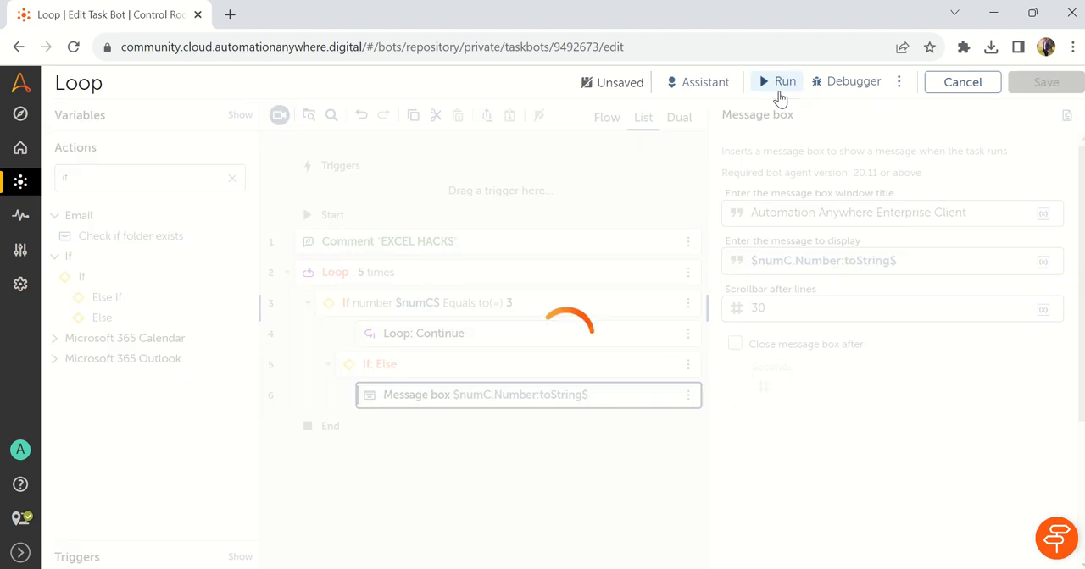
left_click(783, 81)
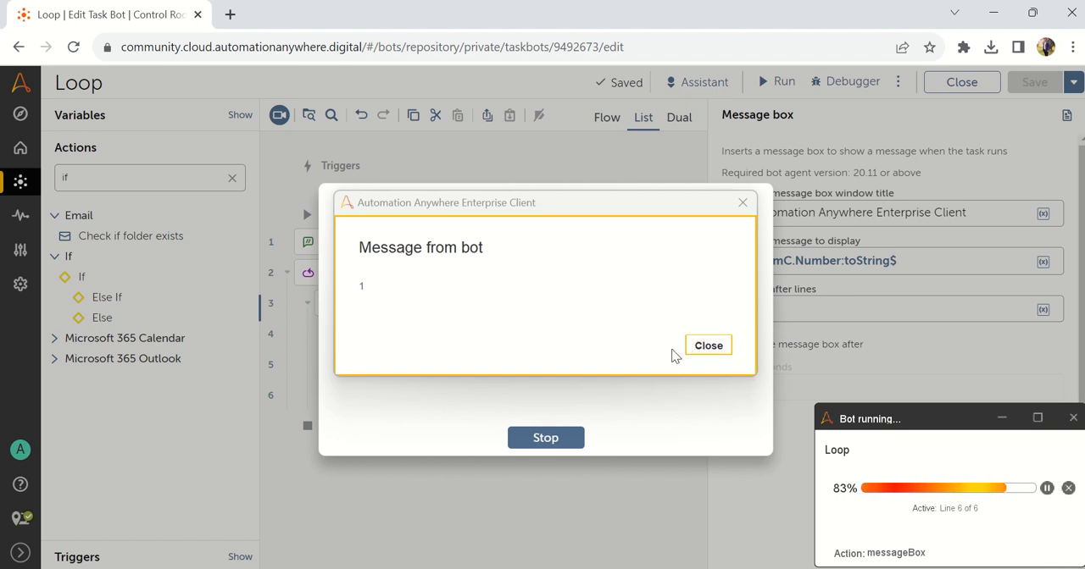
left_click(708, 345)
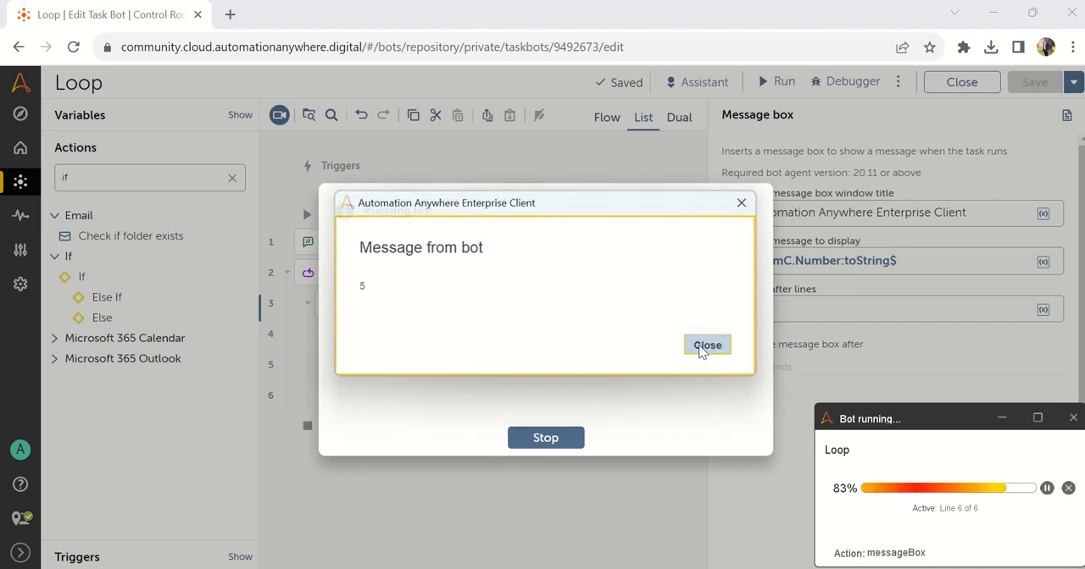
left_click(707, 345)
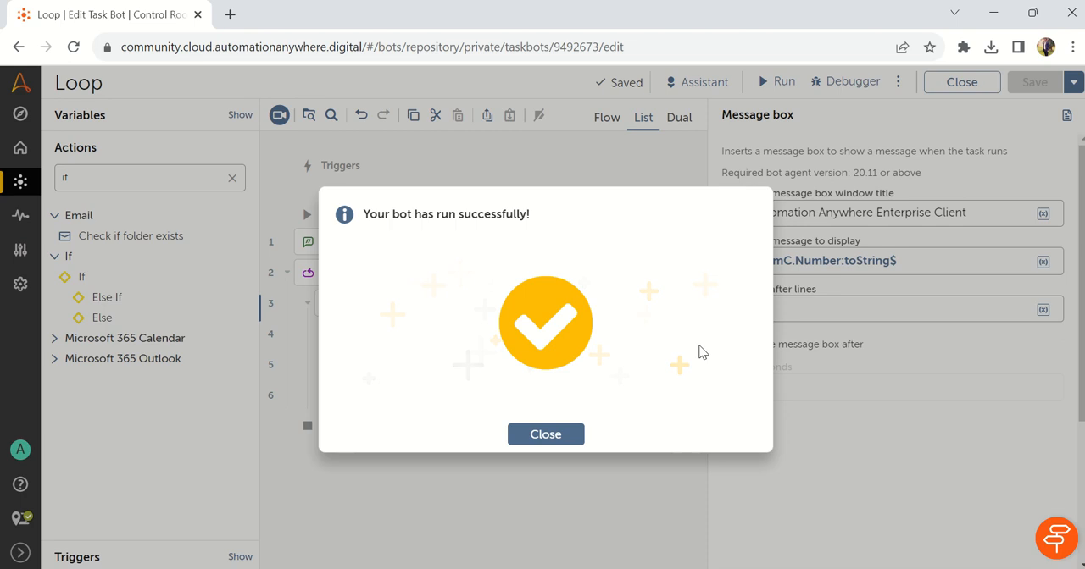
left_click(545, 434)
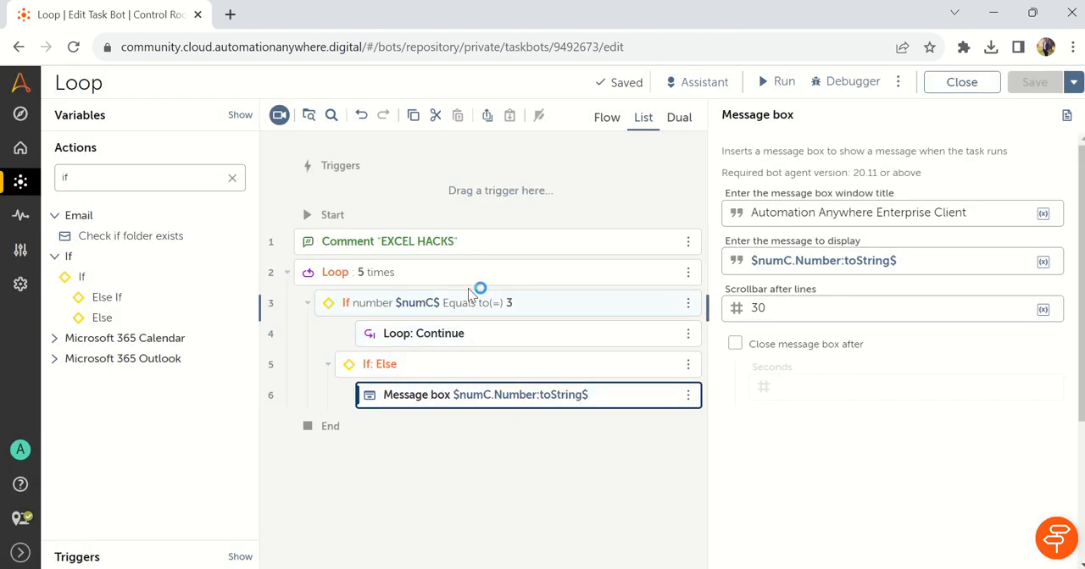
Step: Add an outer Loop set to 2 times and drag the 5-times loop inside it
left_click(389, 241)
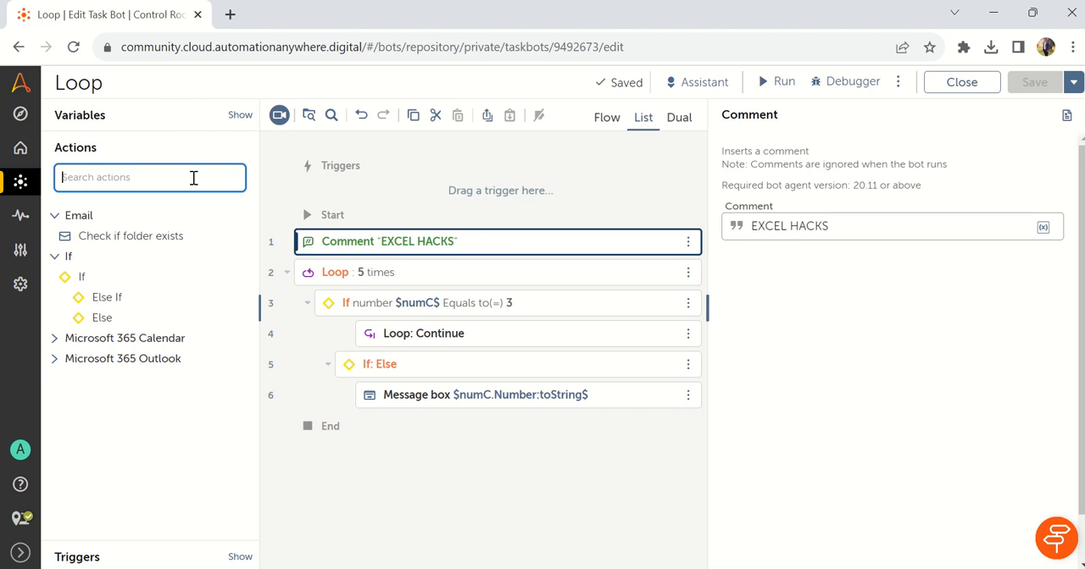
type("loop")
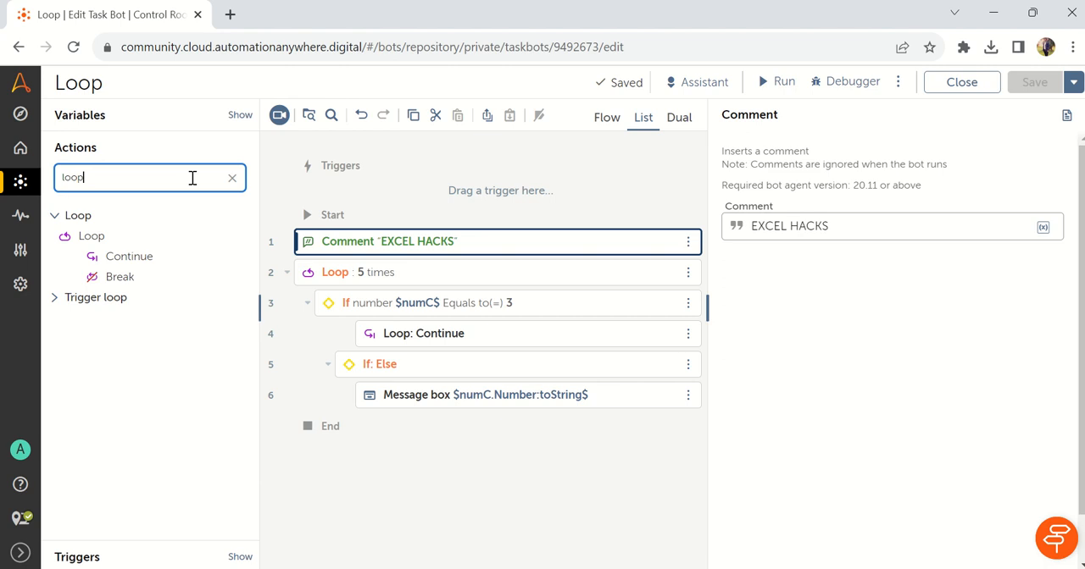
mouse_move(91, 236)
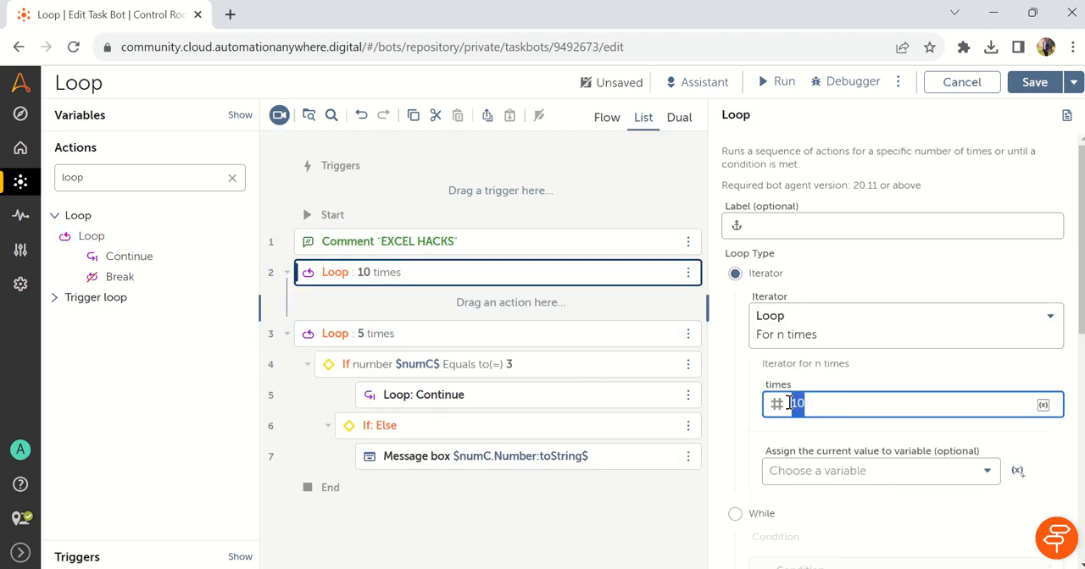
type("2")
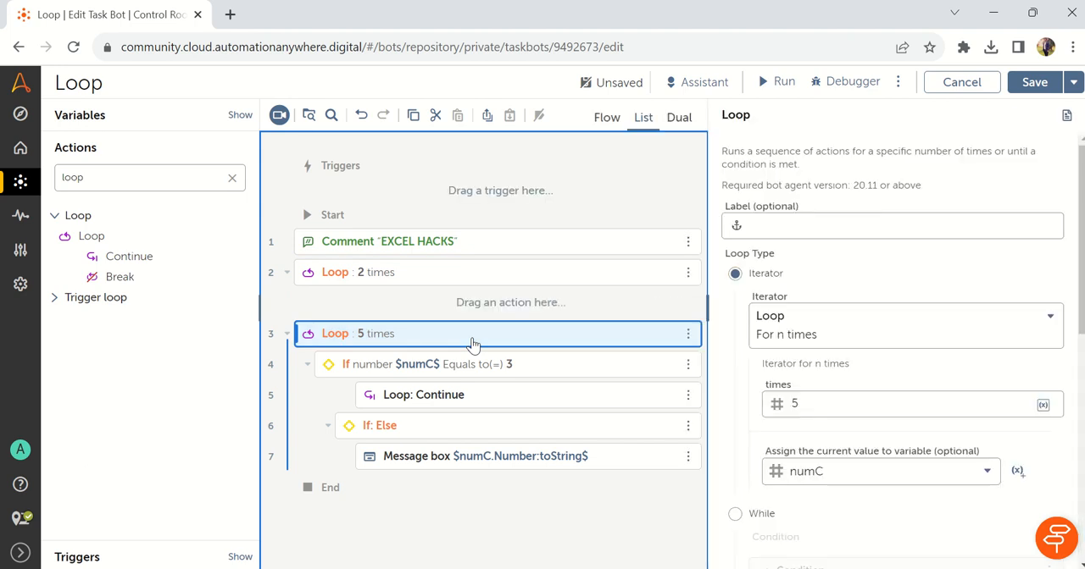
mouse_move(456, 333)
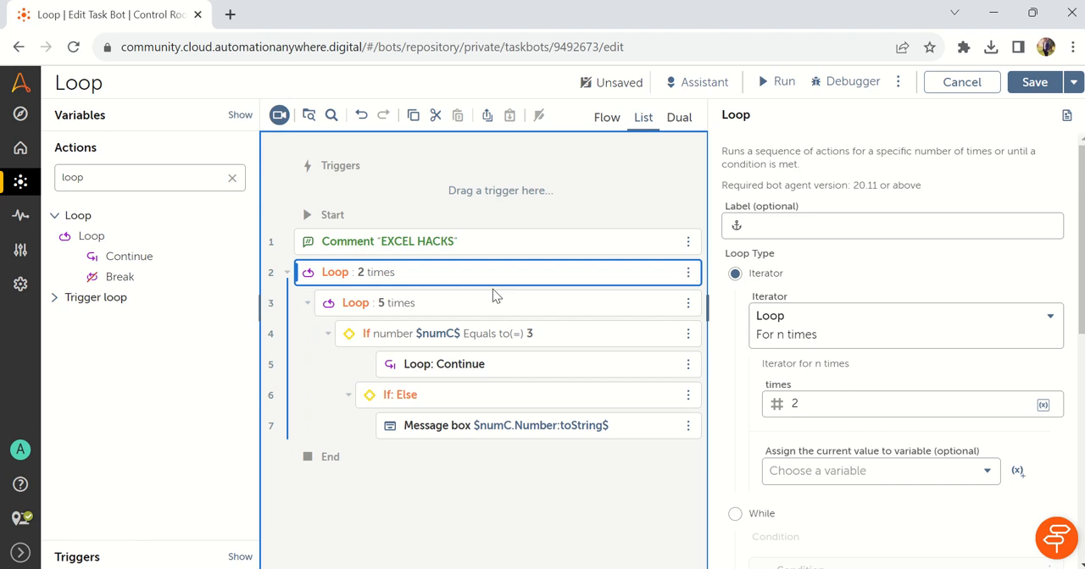
mouse_move(411, 303)
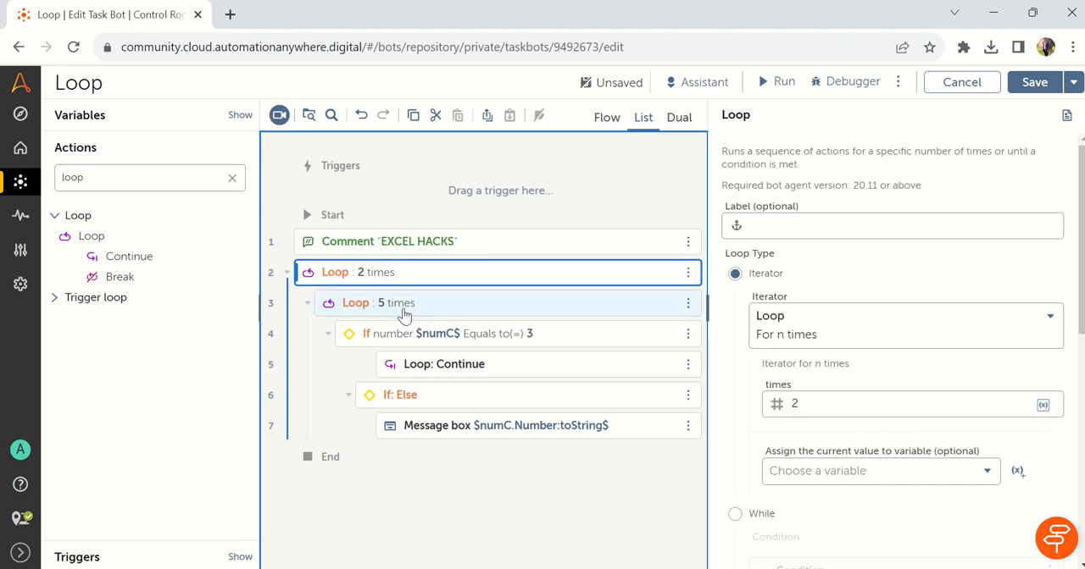
left_click(423, 303)
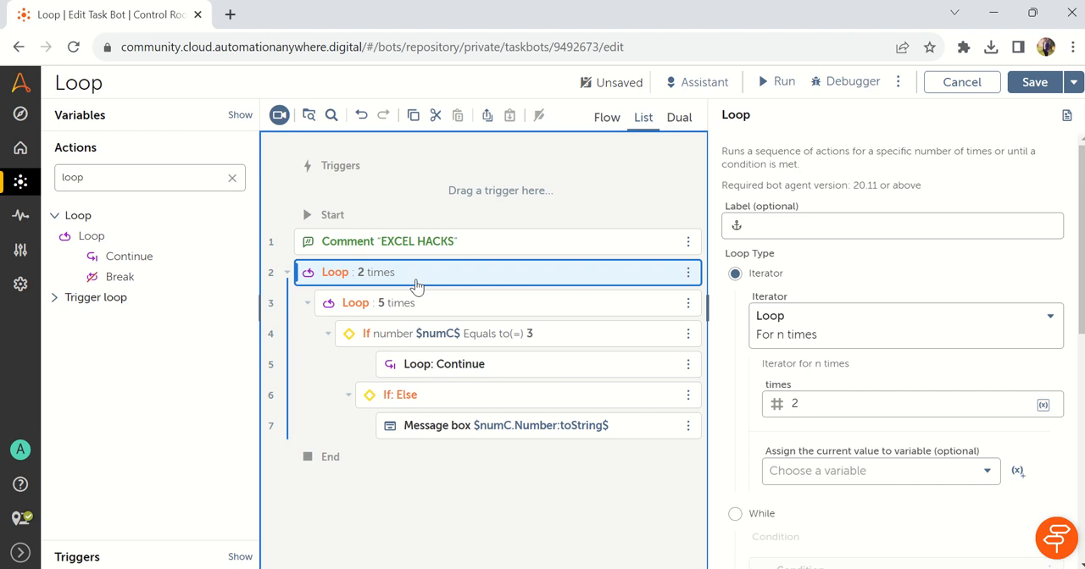
mouse_move(356, 278)
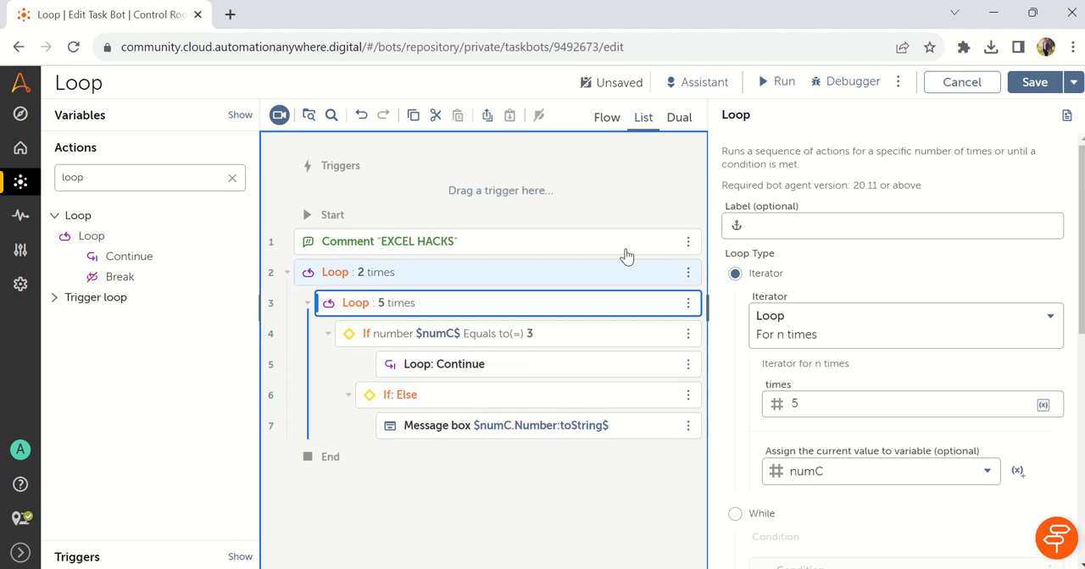
Step: Run the nested-loop bot, closing each counter message (1, 2, 4, 5) on both passes
left_click(783, 82)
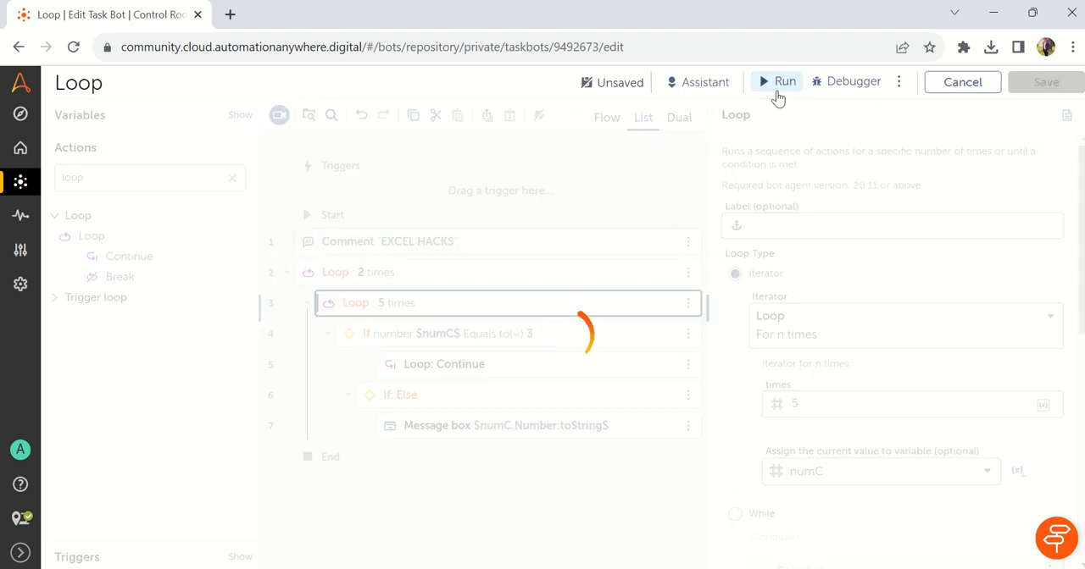
left_click(777, 81)
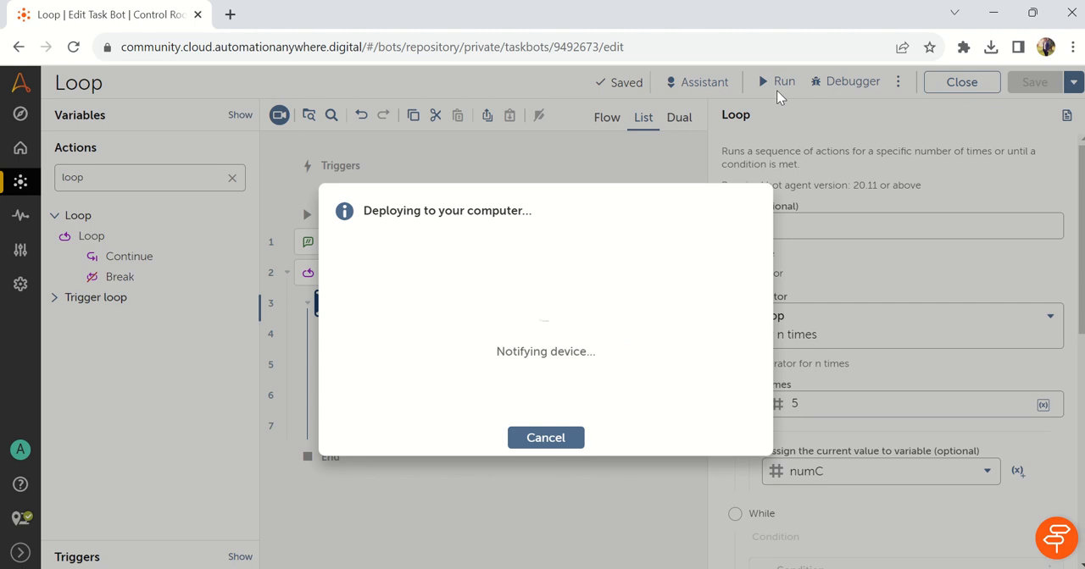
mouse_move(616, 288)
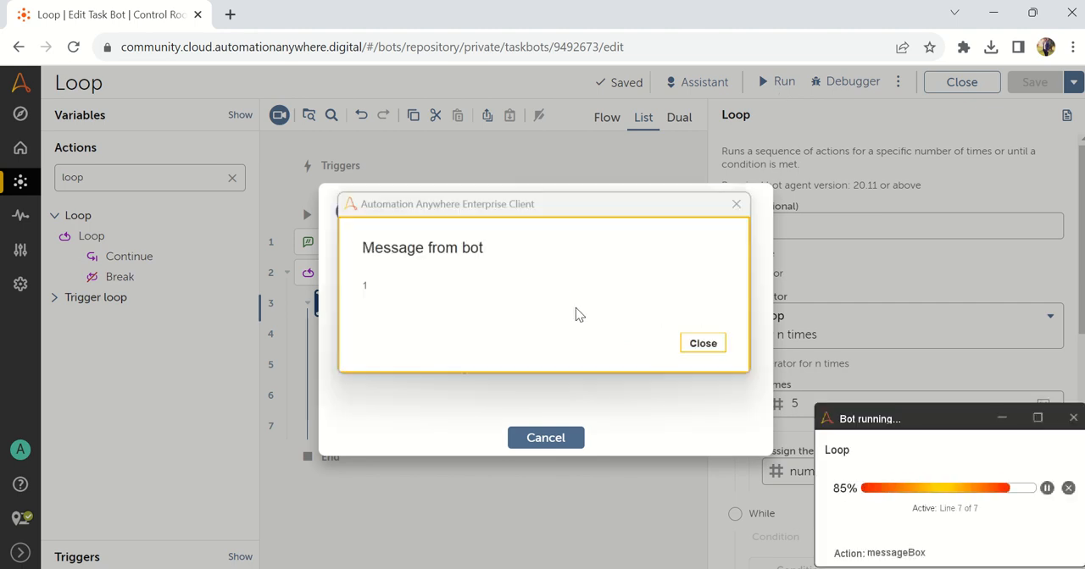
left_click(703, 342)
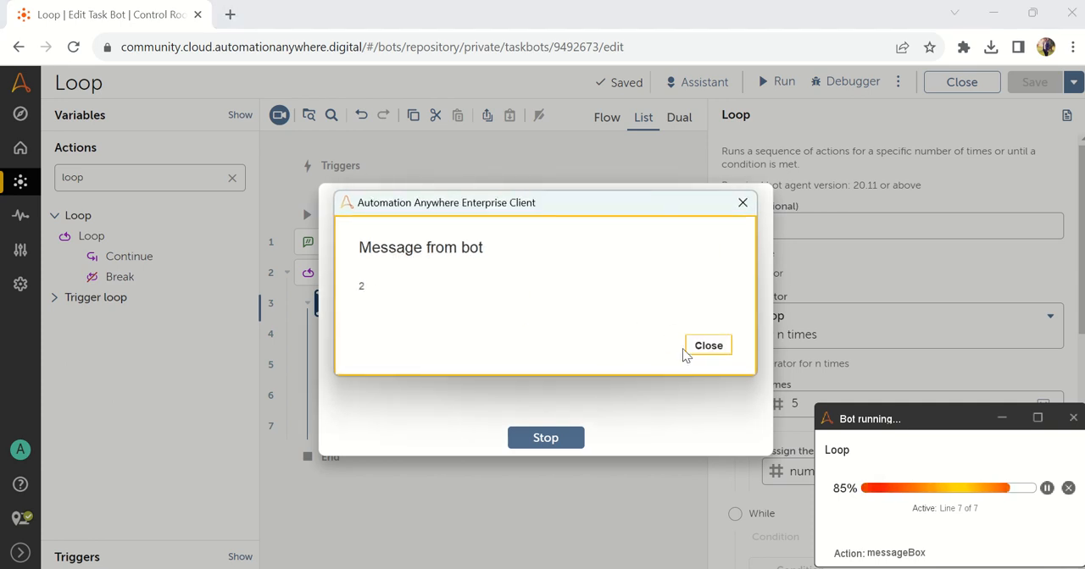
left_click(707, 345)
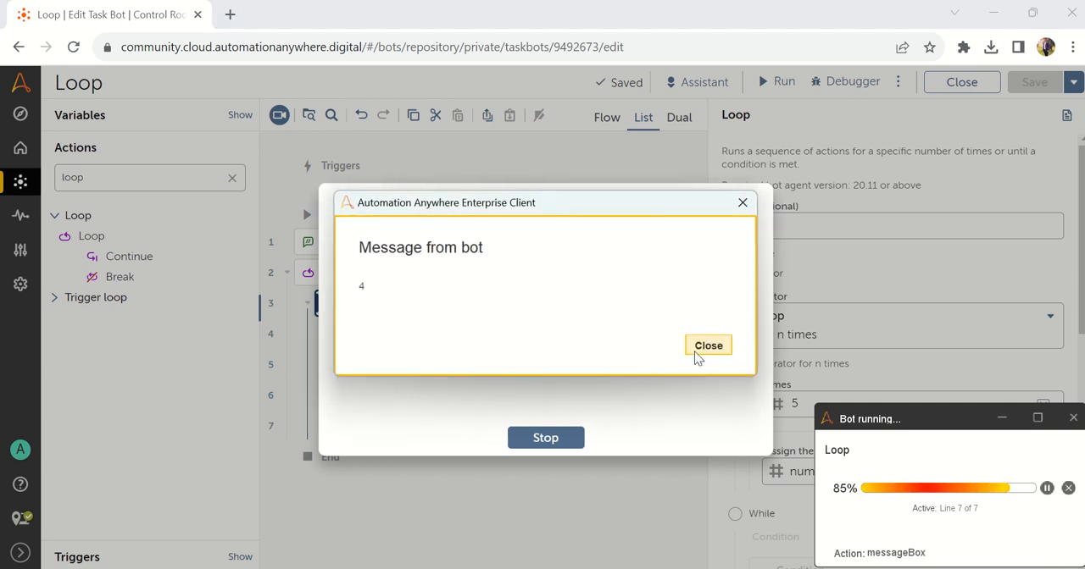
left_click(708, 346)
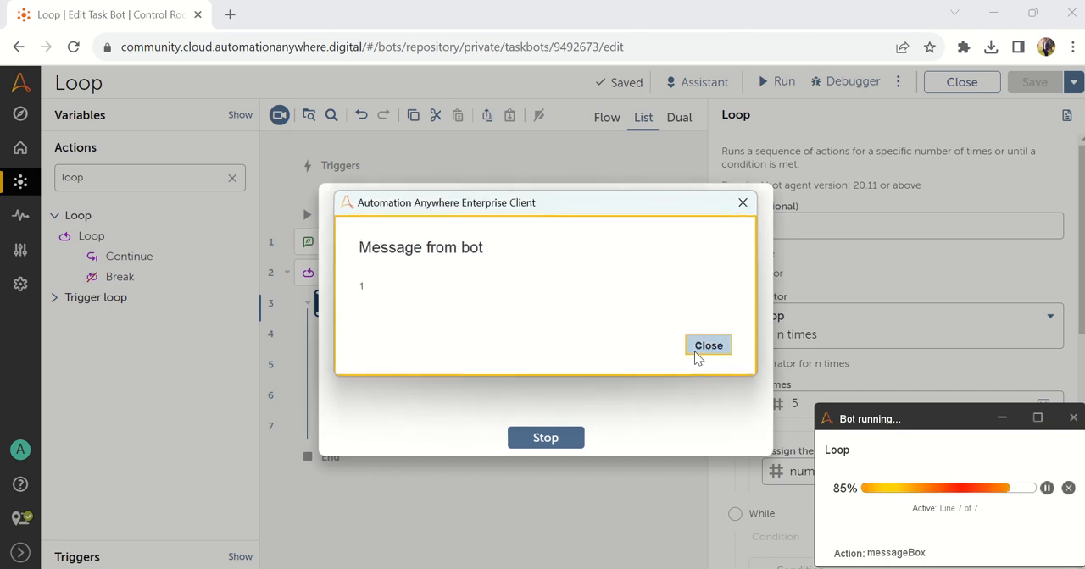
left_click(708, 345)
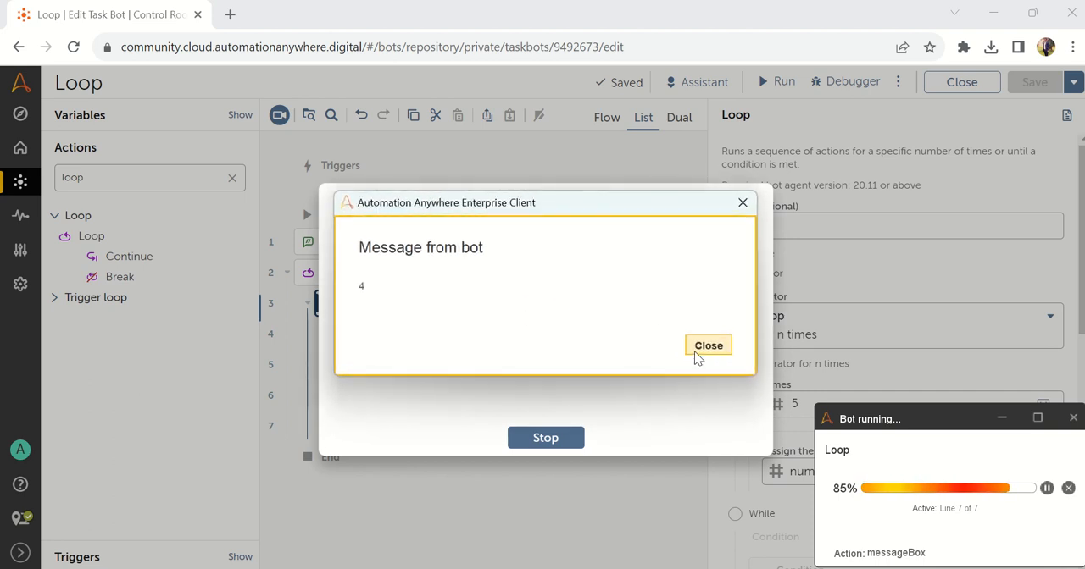
left_click(707, 345)
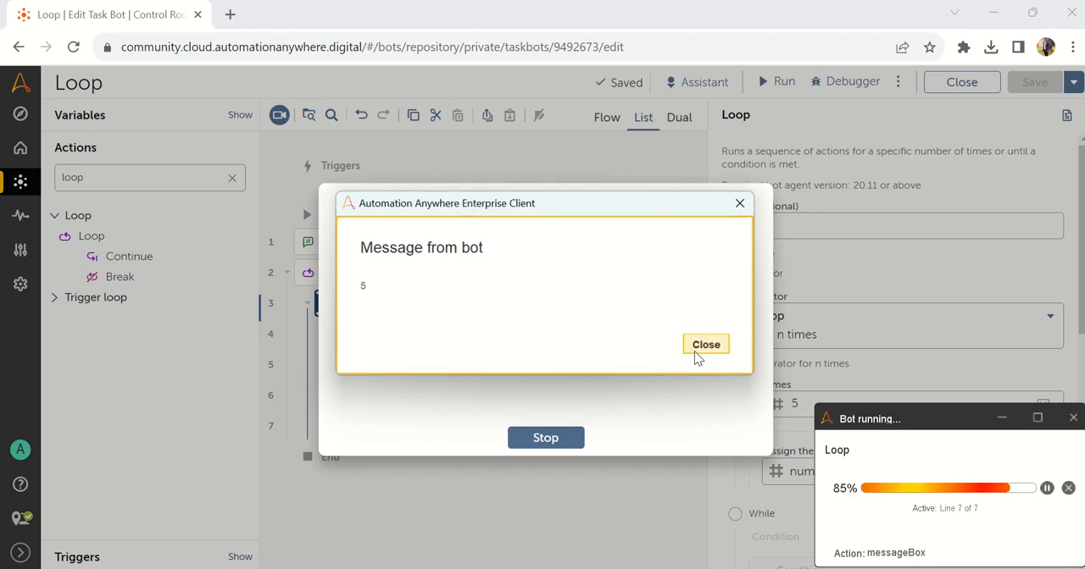
left_click(705, 344)
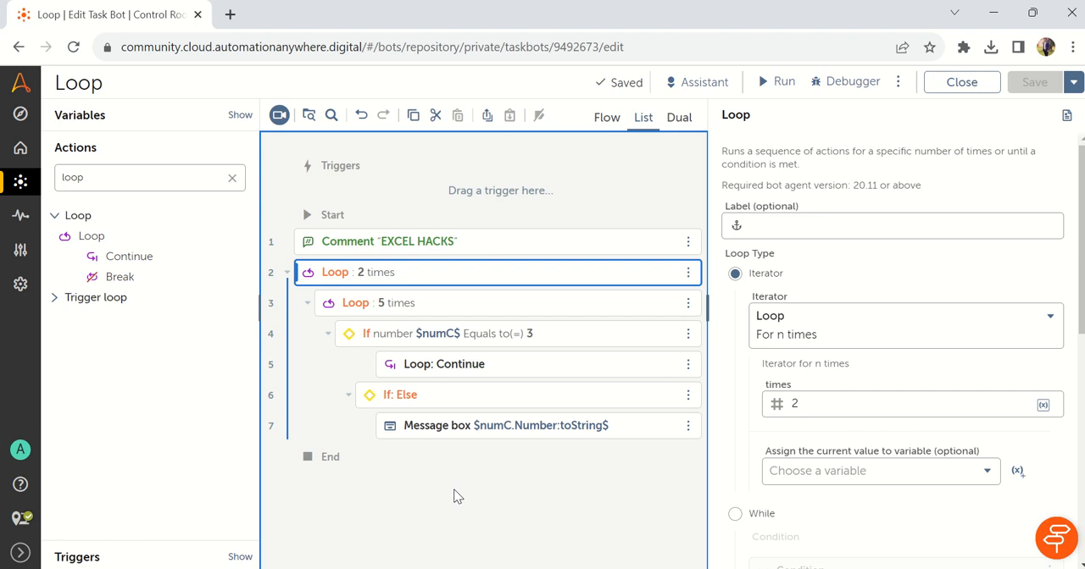
Step: Inspect the Continue action, inner 5-times loop, outer 2-times loop and If numC equals 3
left_click(445, 364)
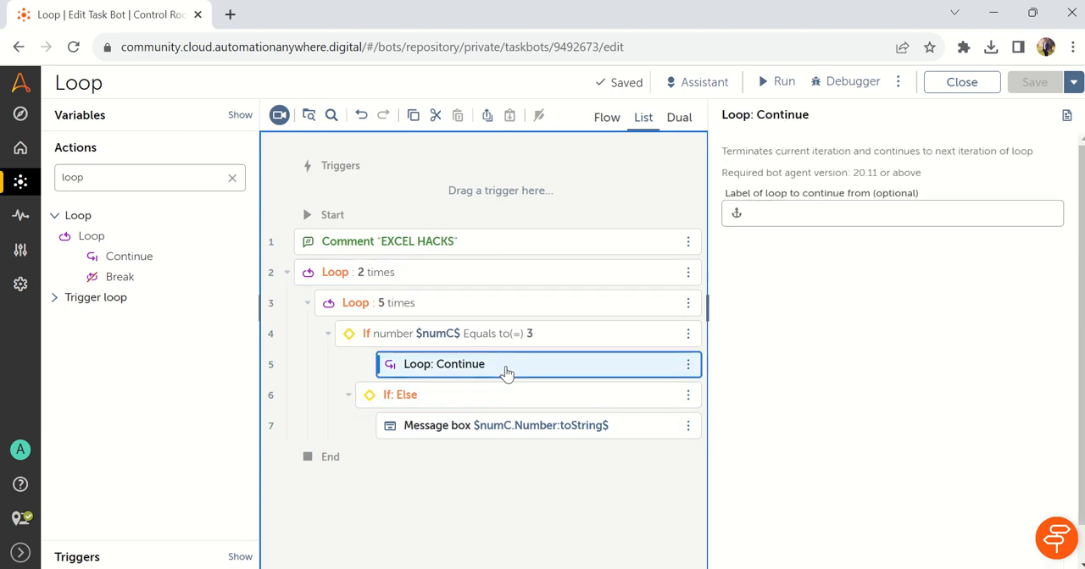
left_click(356, 303)
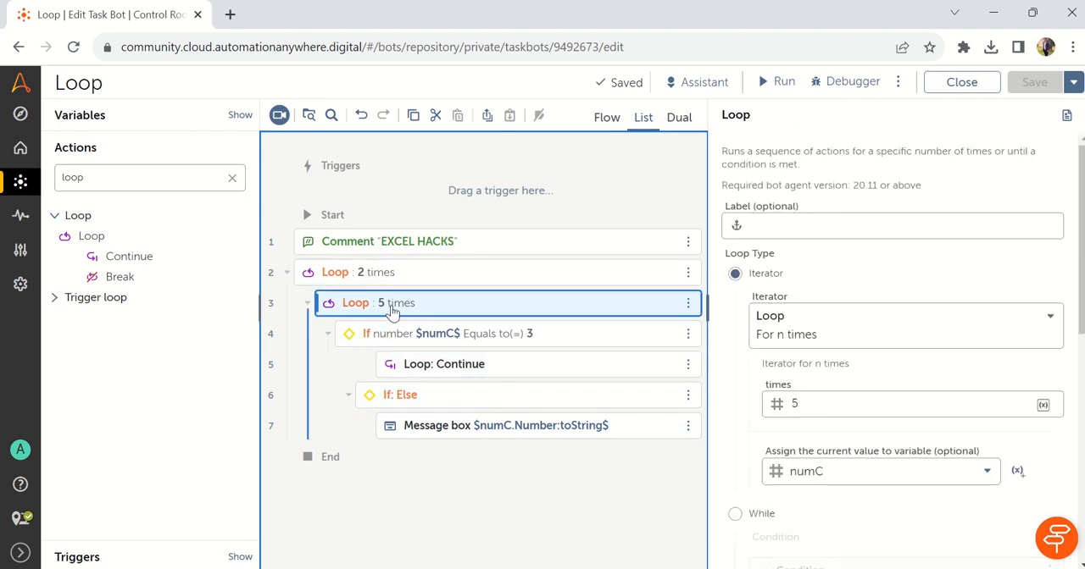
mouse_move(431, 510)
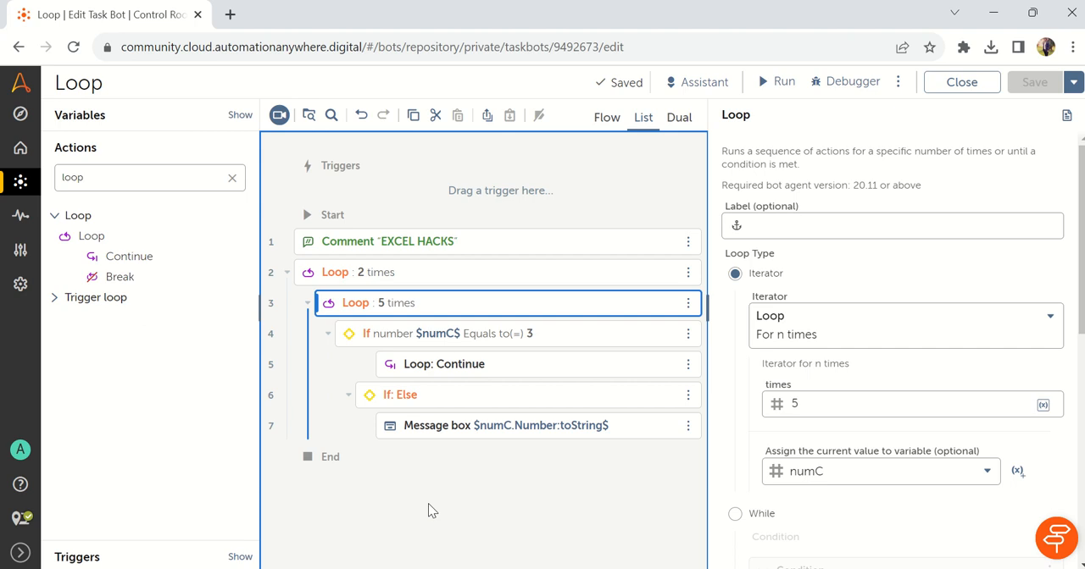
mouse_move(452, 393)
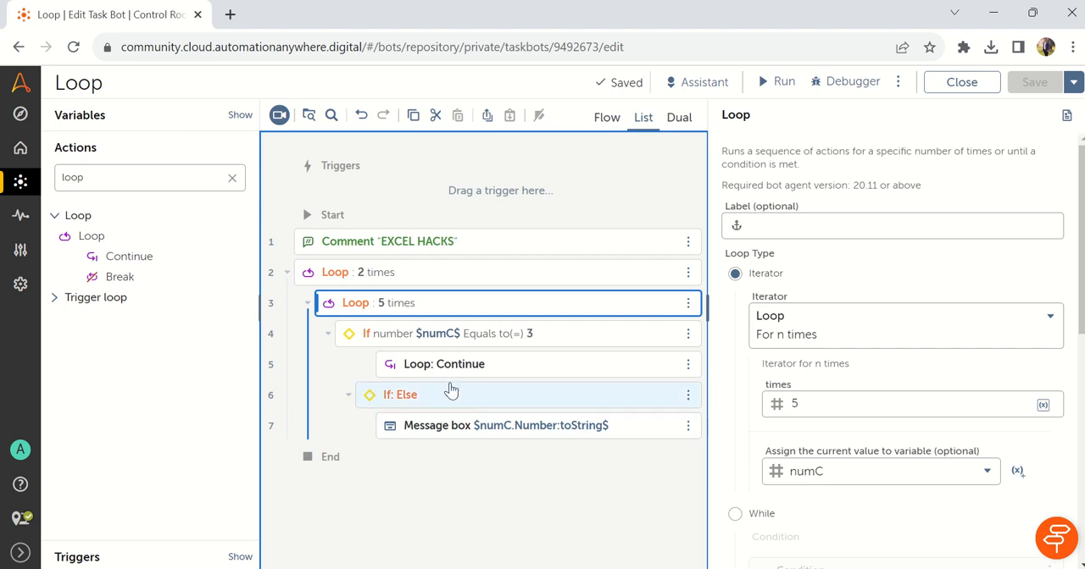
left_click(444, 363)
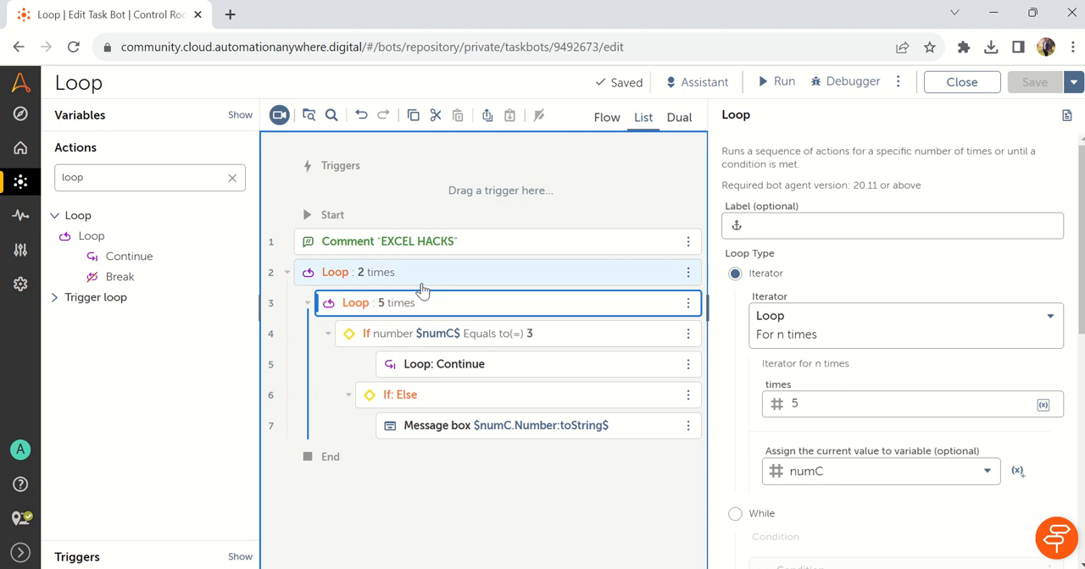
left_click(353, 272)
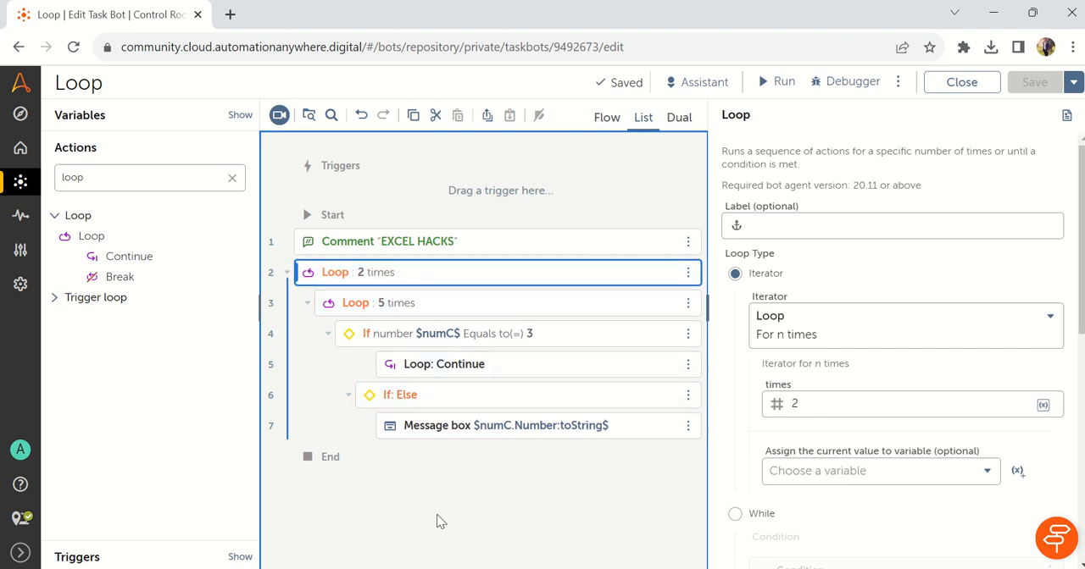
left_click(444, 364)
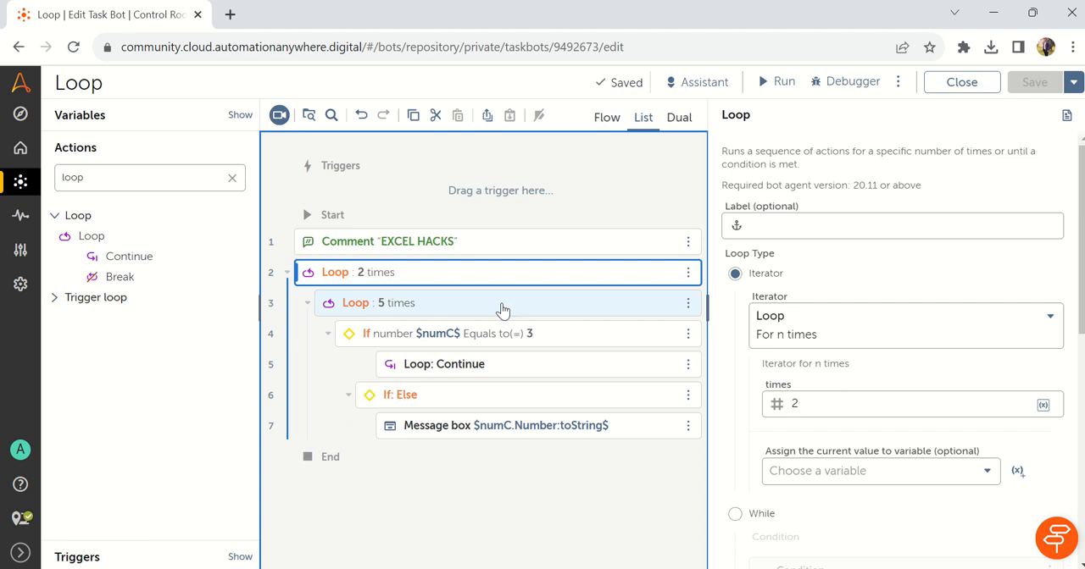
left_click(458, 333)
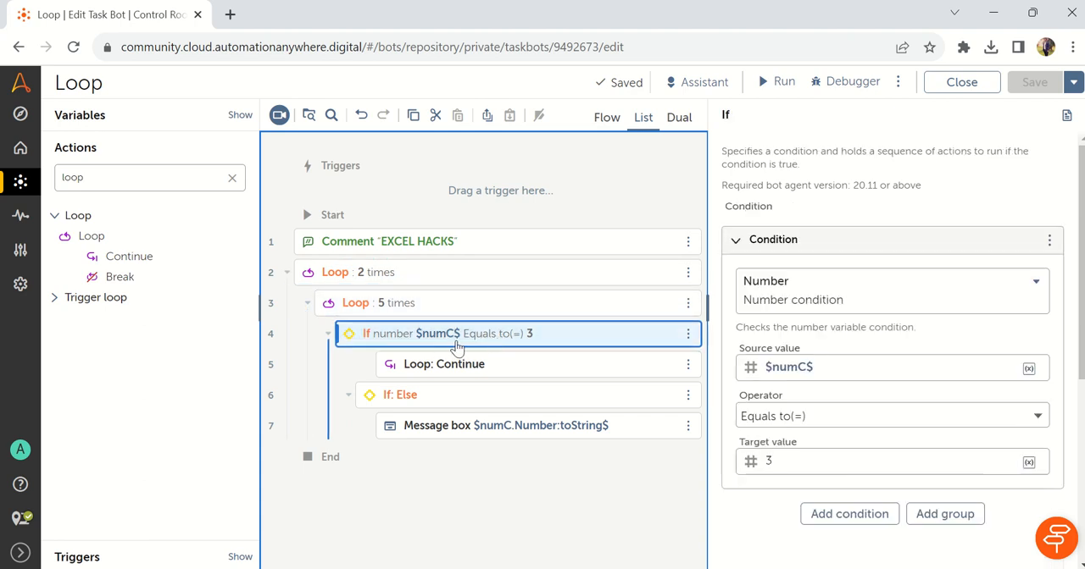
mouse_move(559, 352)
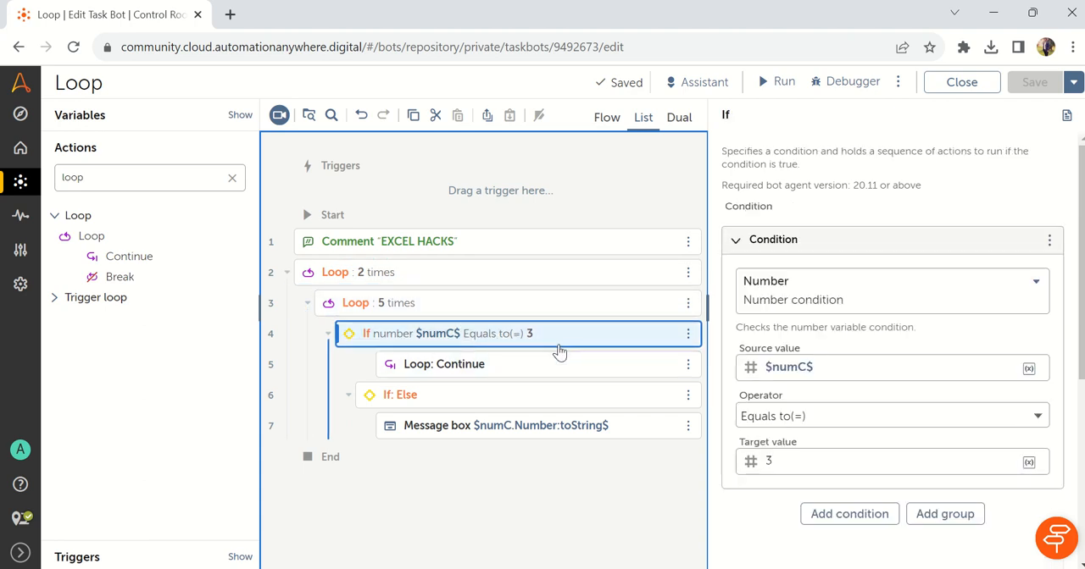
mouse_move(523, 363)
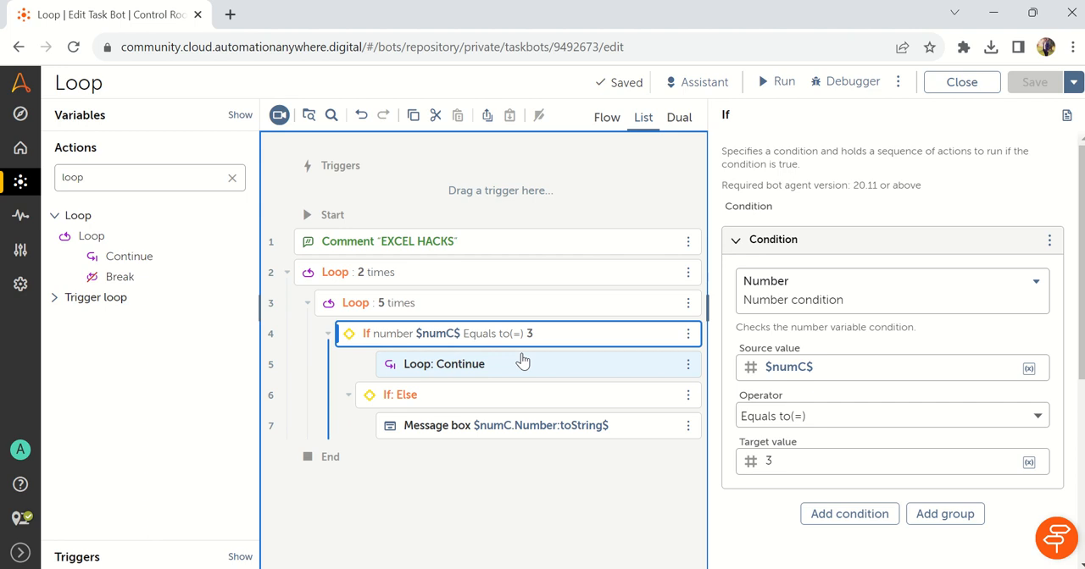
mouse_move(517, 363)
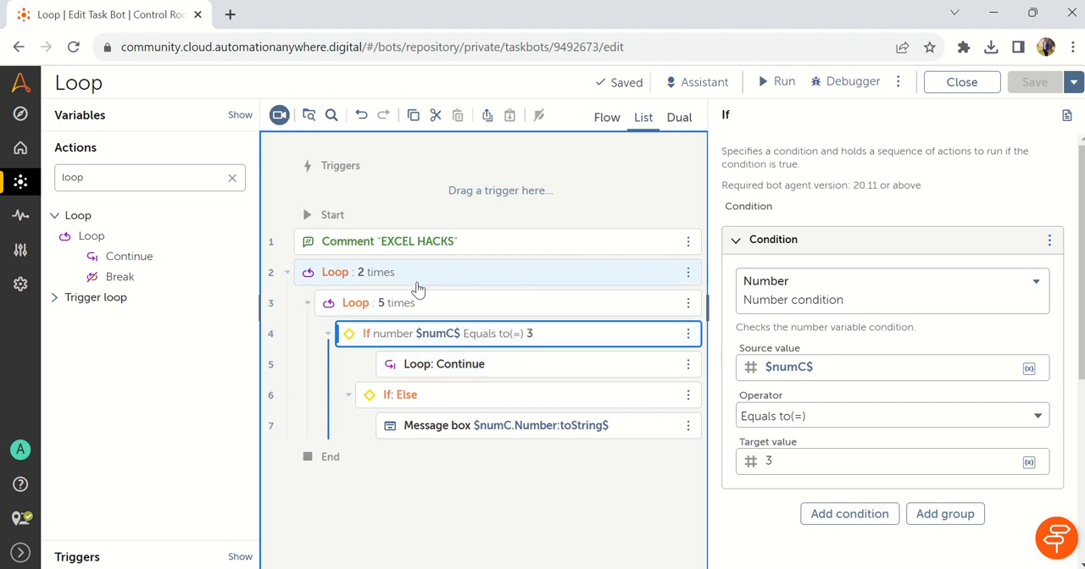
Step: Label the outer 2-times loop 'Loop1'
left_click(333, 272)
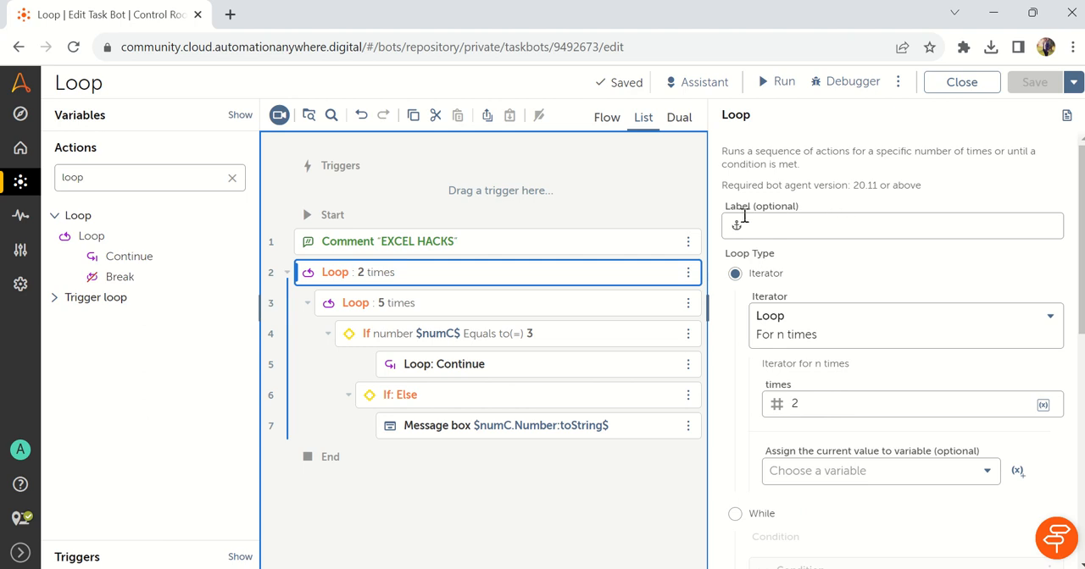
mouse_move(747, 216)
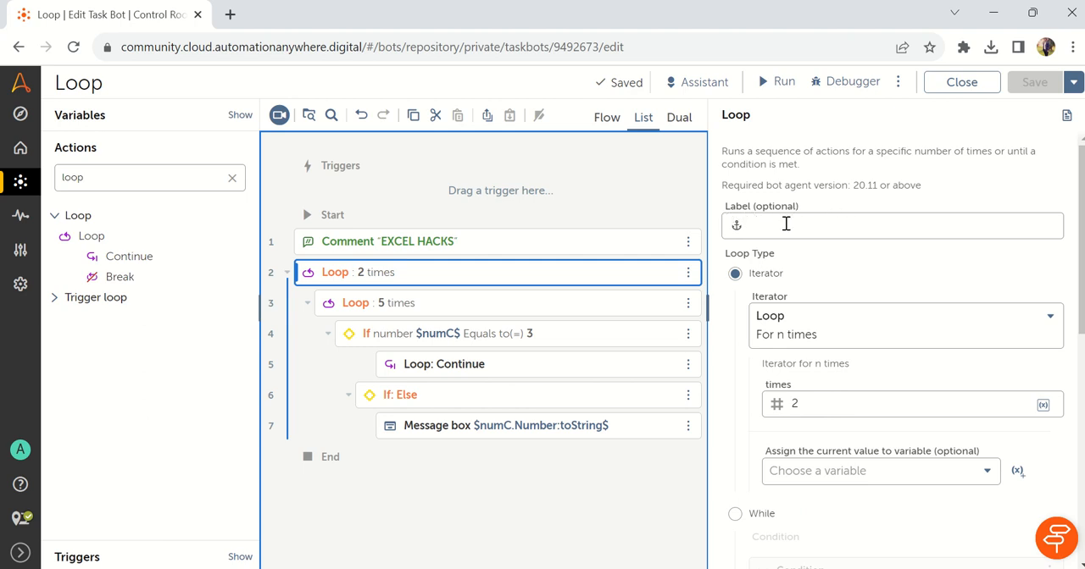
left_click(890, 225)
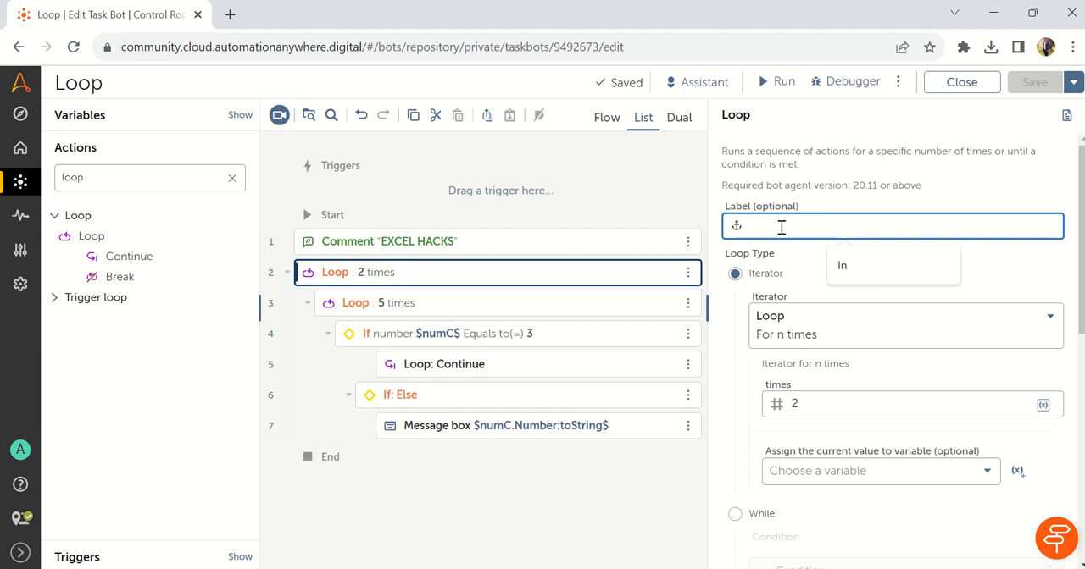
type("L1")
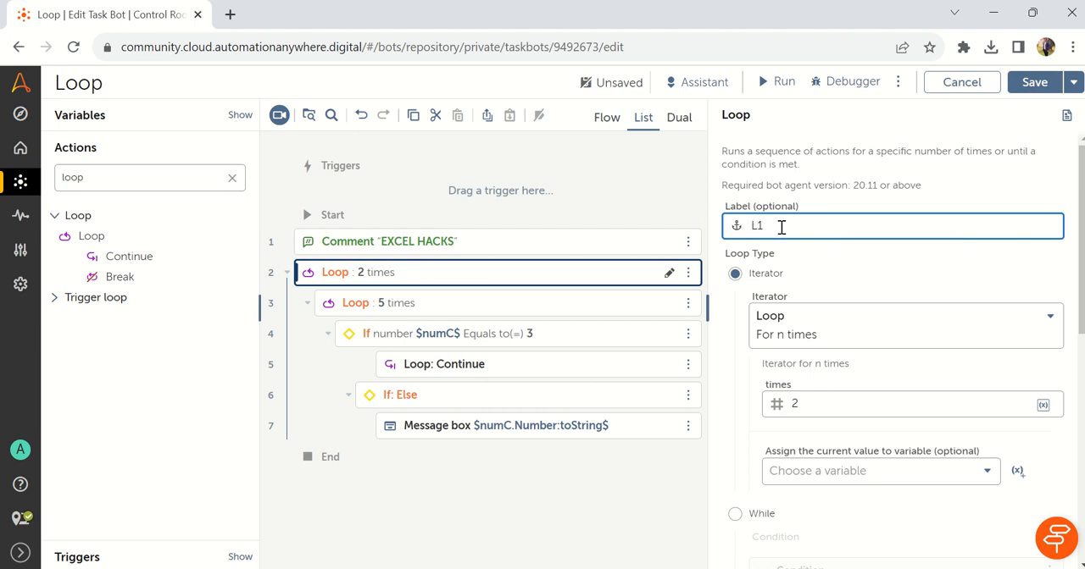
type("Loop1")
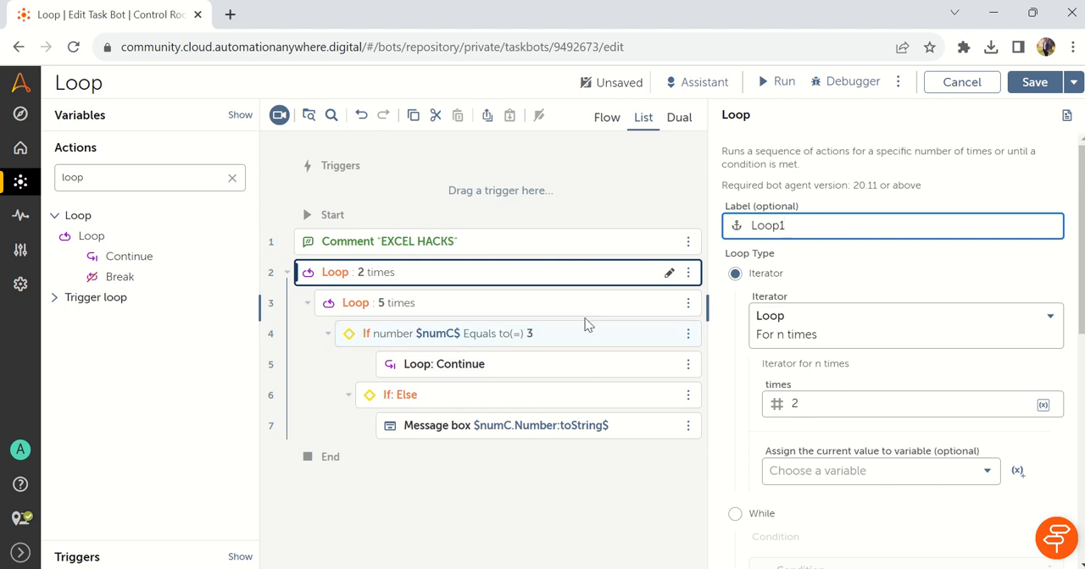
Step: Label the inner 5-times loop 'Loop2'
left_click(424, 303)
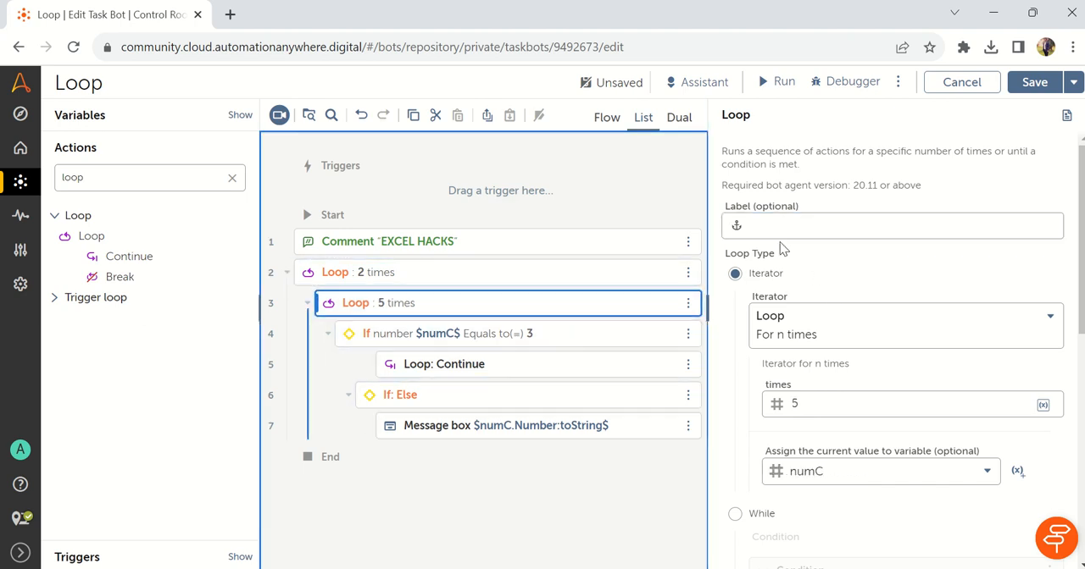
type("Loop1")
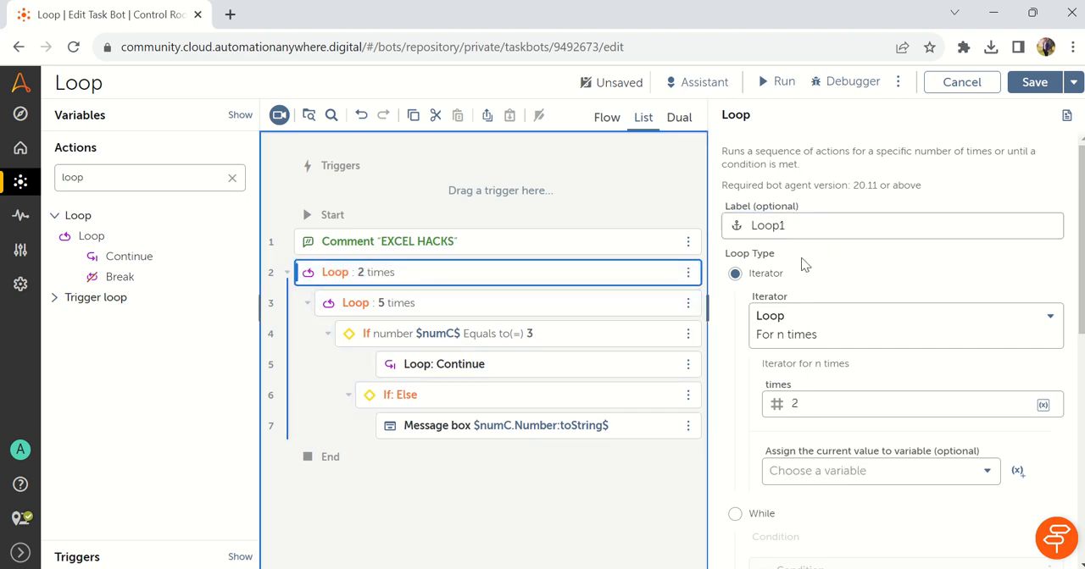
left_click(382, 302)
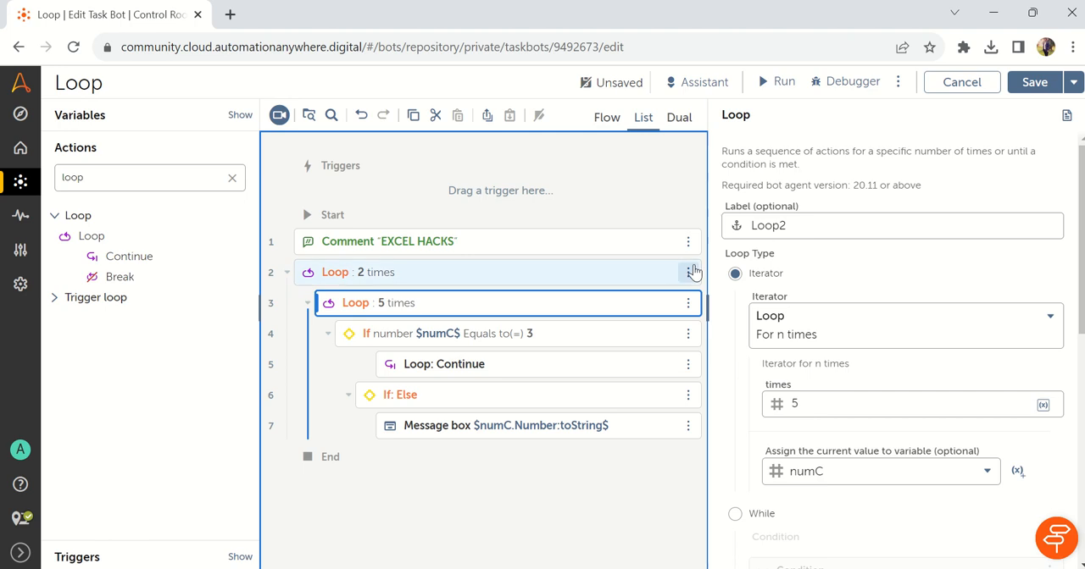
Step: Set the Loop: Continue action to continue from Loop2 and save the bot
left_click(444, 363)
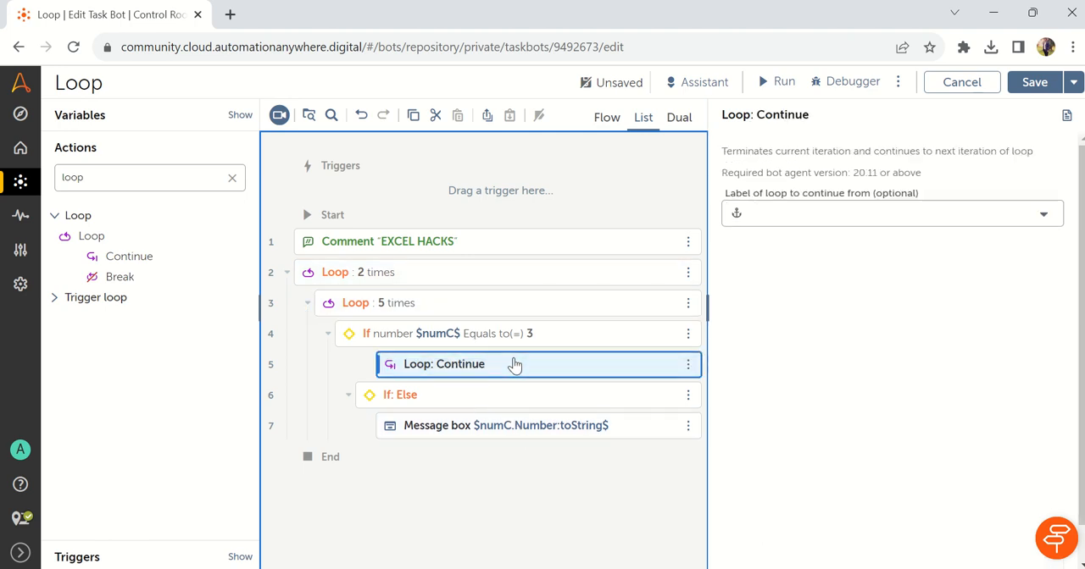
mouse_move(789, 261)
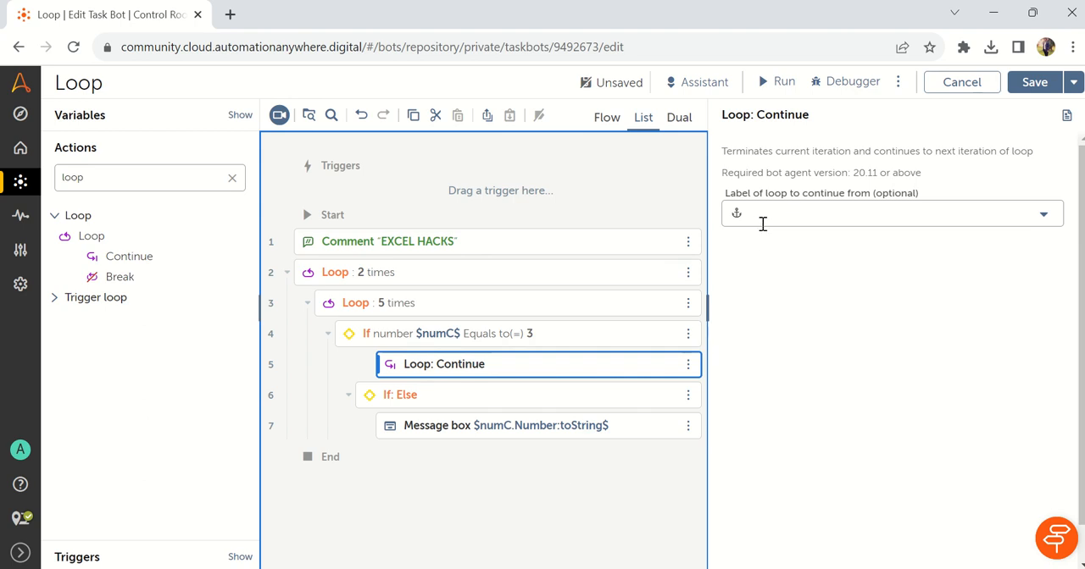
mouse_move(1032, 208)
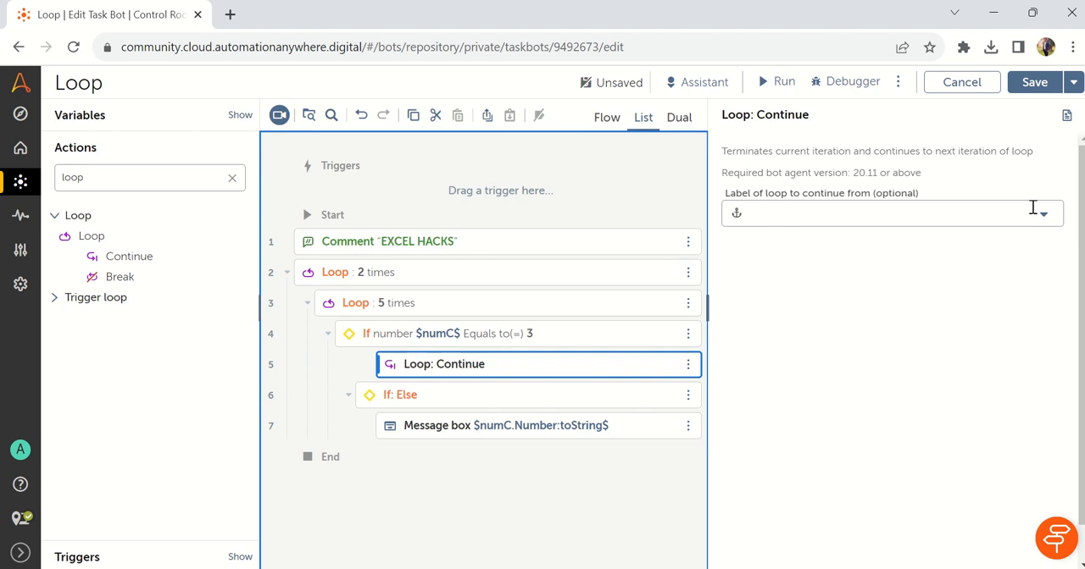
left_click(885, 213)
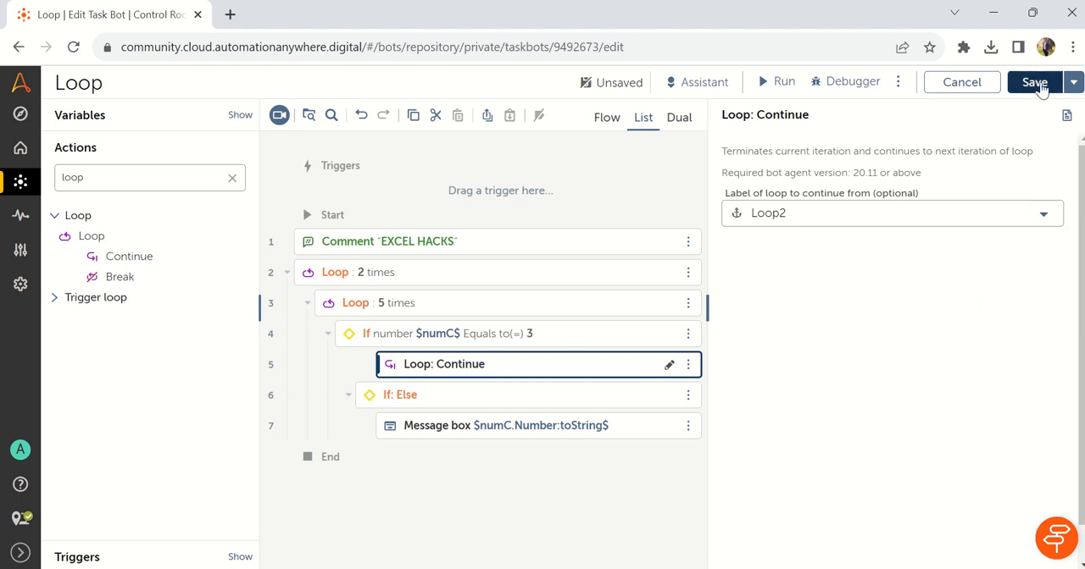
left_click(1033, 82)
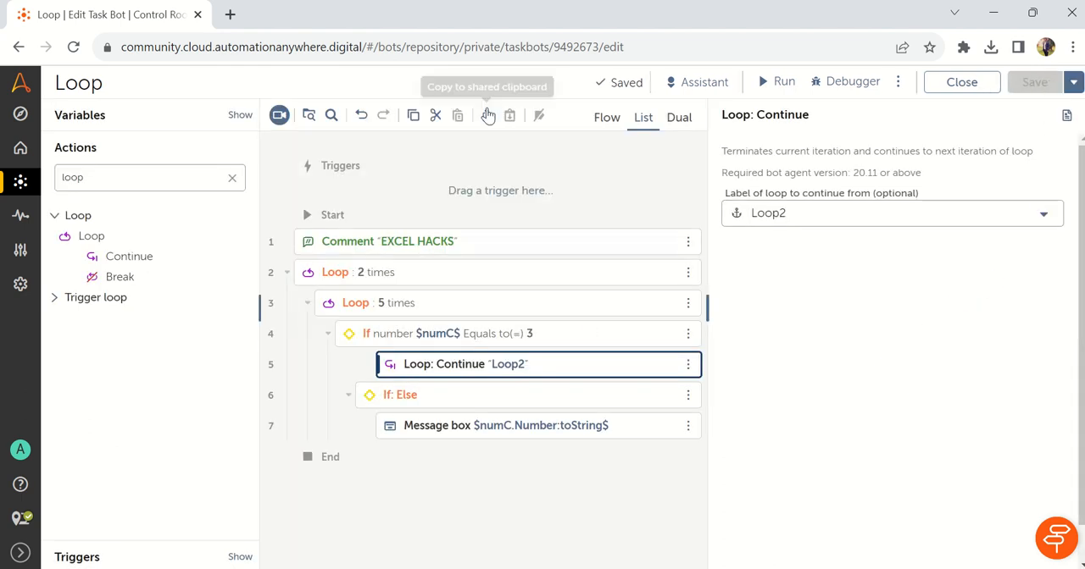
left_click(775, 81)
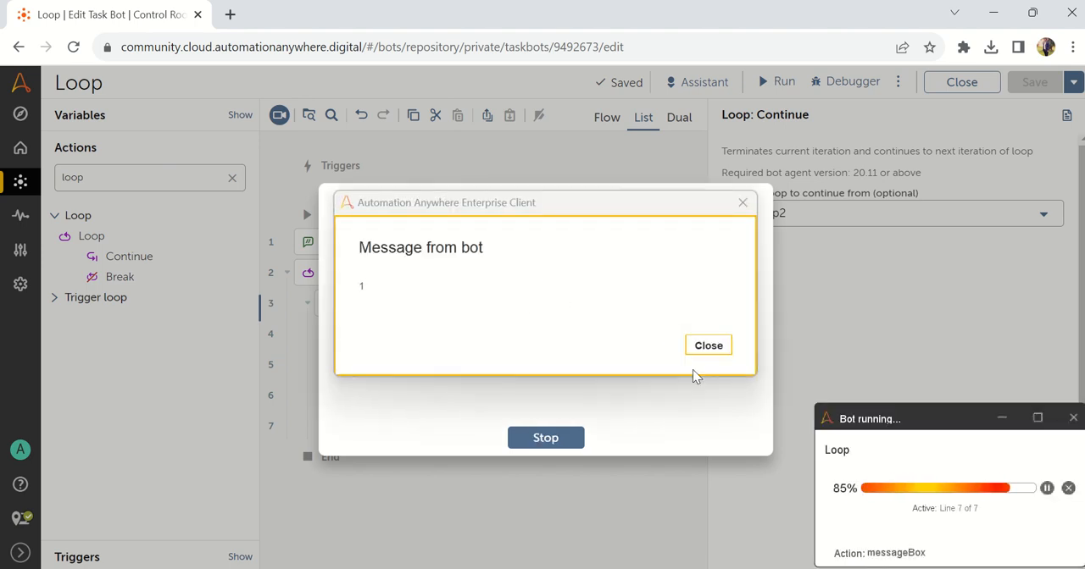
left_click(708, 344)
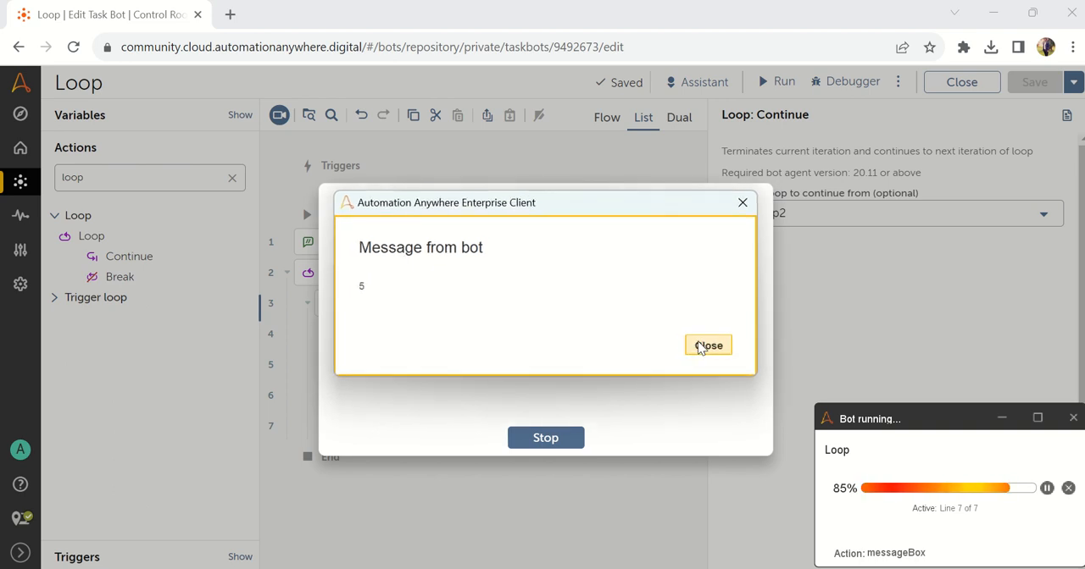
left_click(708, 346)
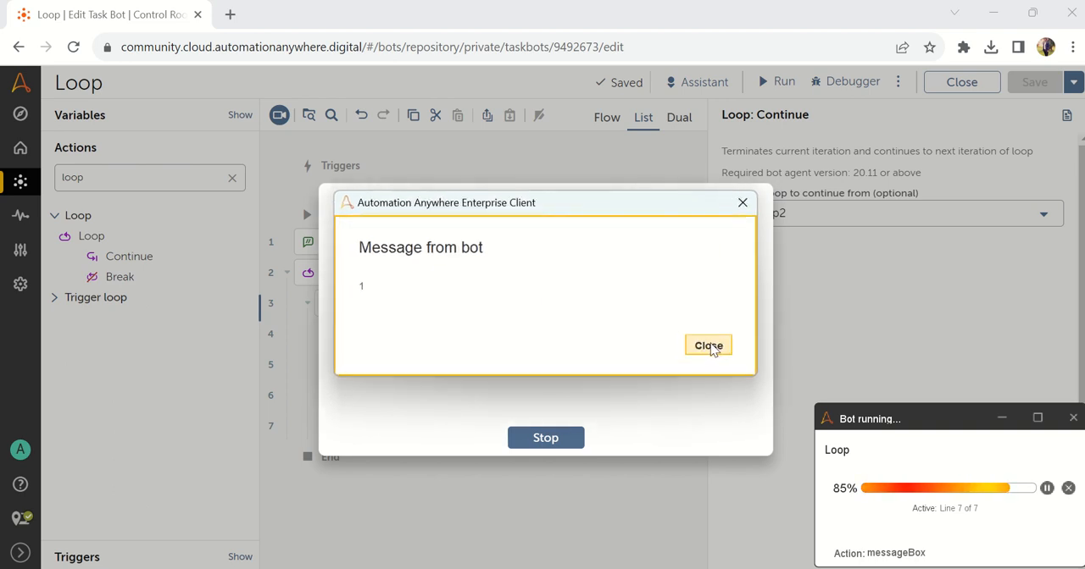
left_click(707, 346)
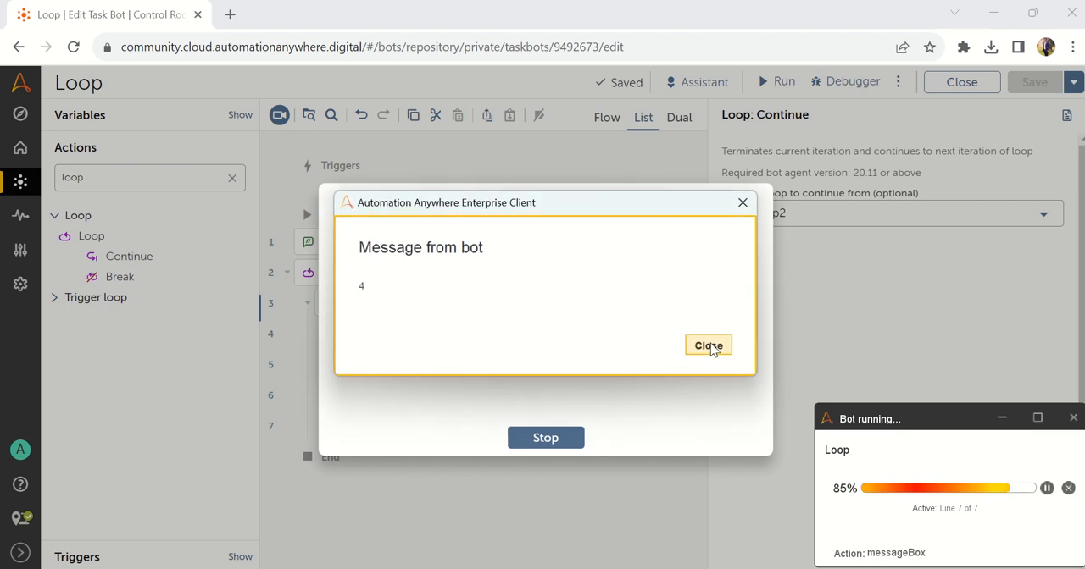
left_click(708, 346)
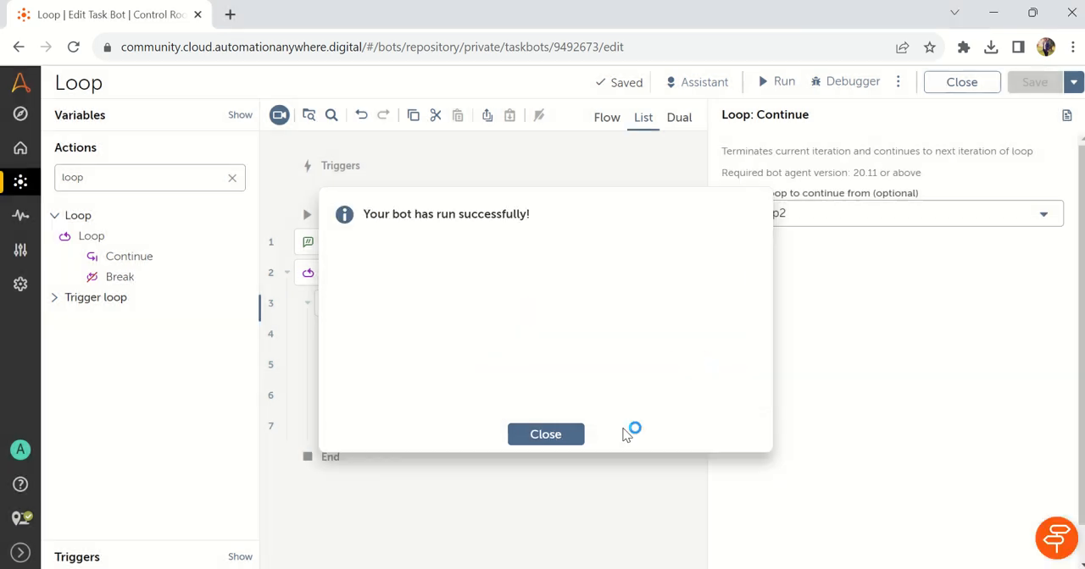
left_click(545, 434)
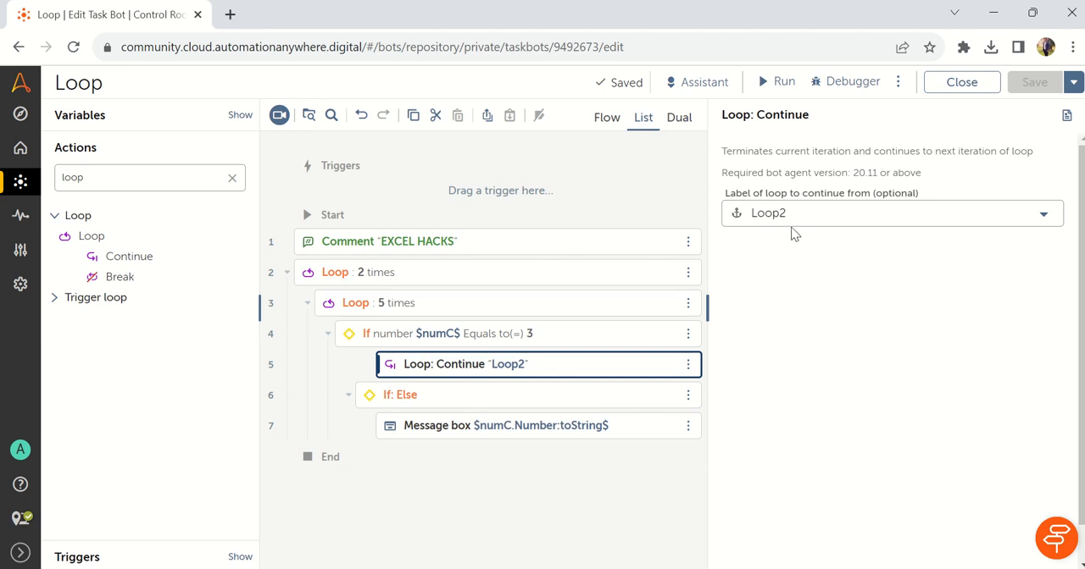
mouse_move(472, 375)
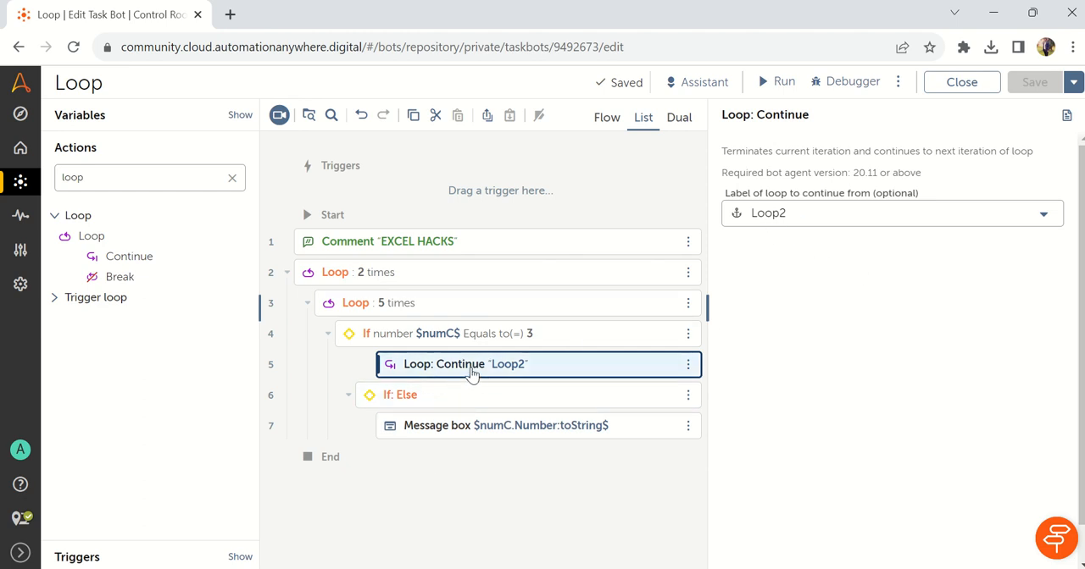
left_click(355, 302)
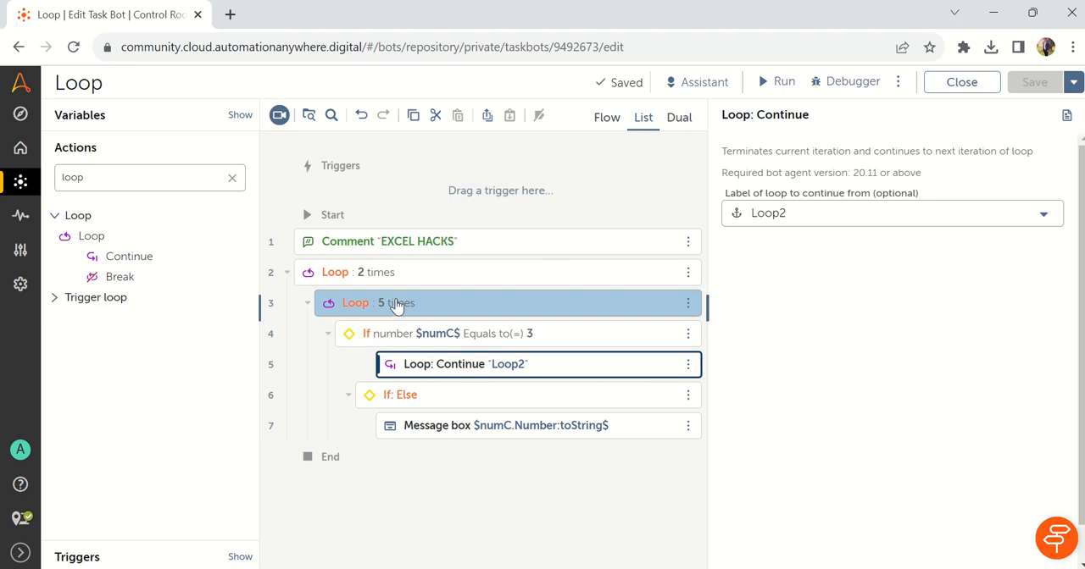
Step: Check the inner loop label and point the Continue action at Loop1
left_click(354, 302)
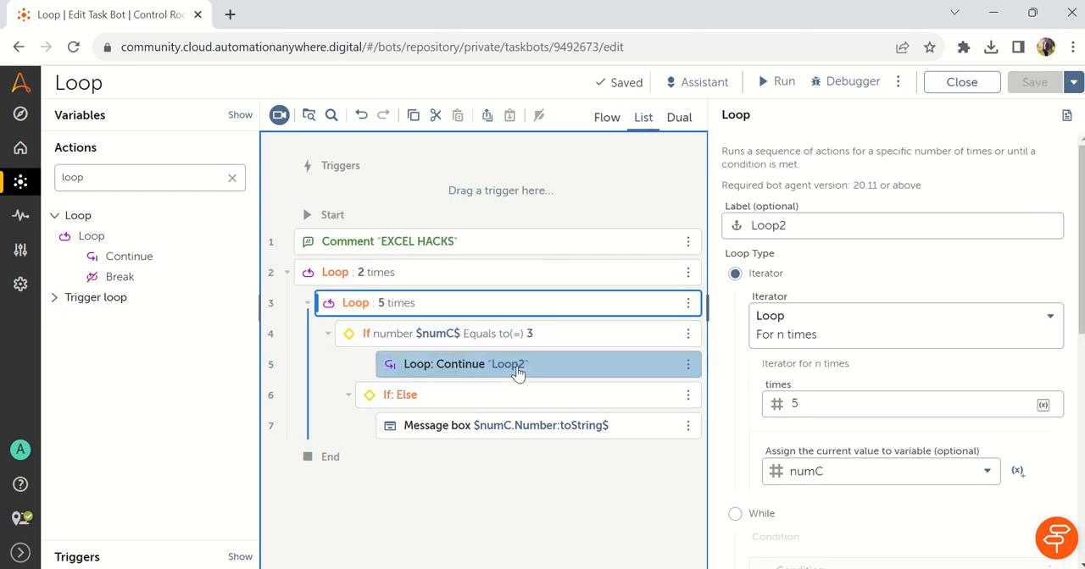
left_click(465, 363)
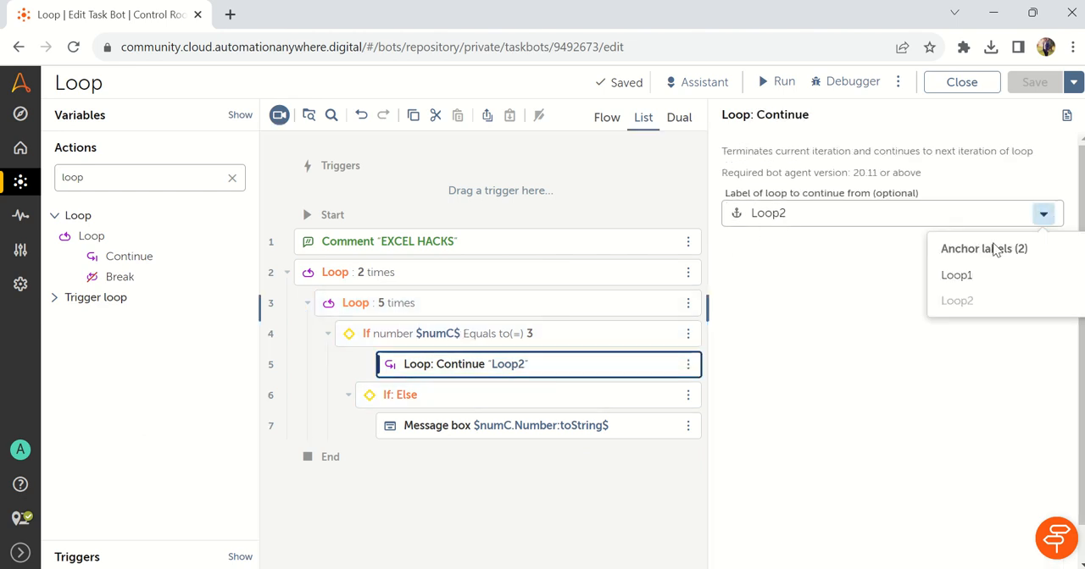
left_click(956, 274)
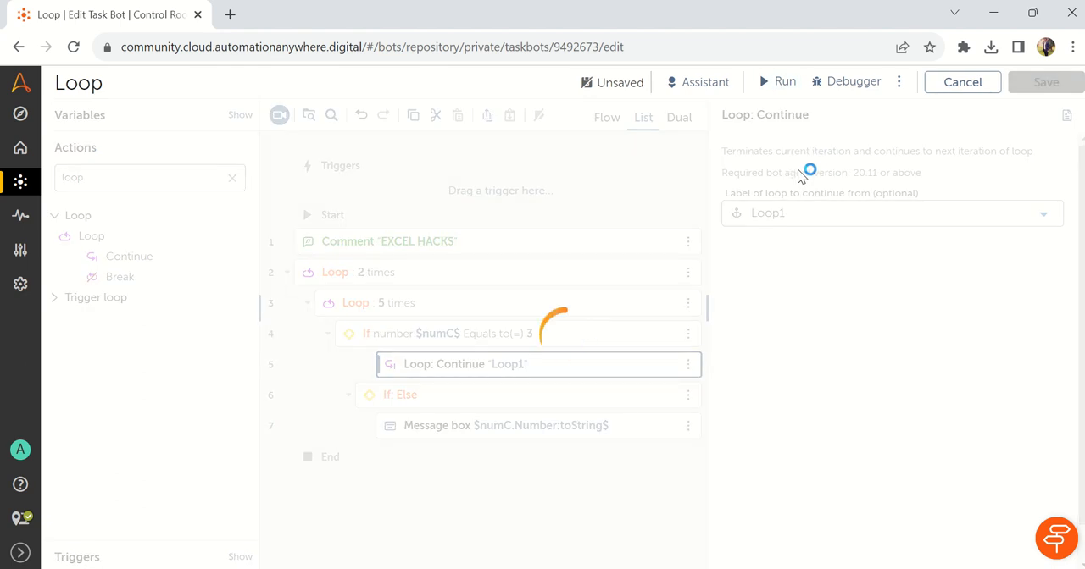
Step: Run the bot, then dismiss the message showing 1 and the success notice
left_click(783, 81)
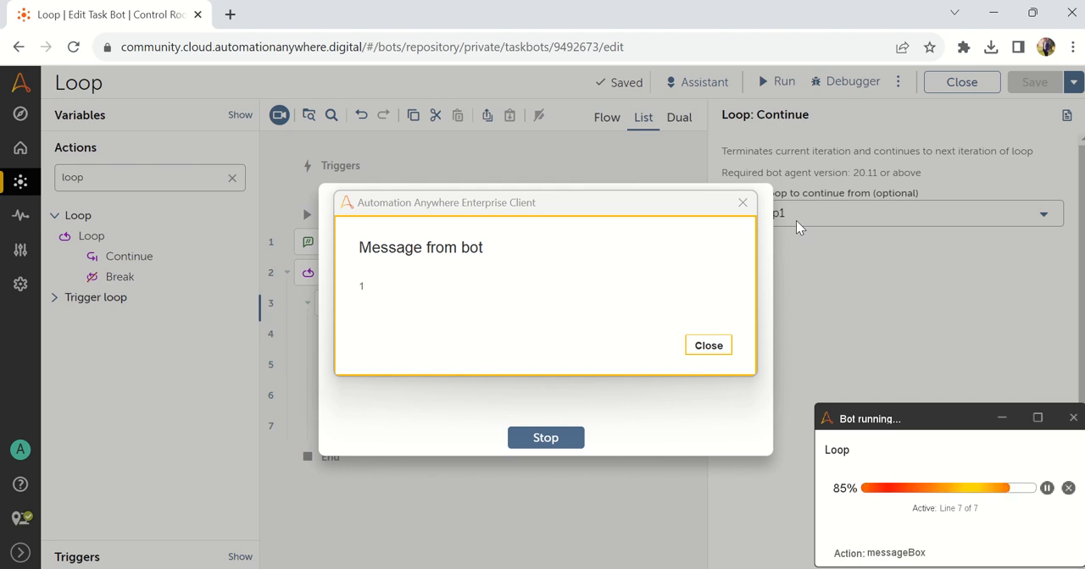
mouse_move(579, 322)
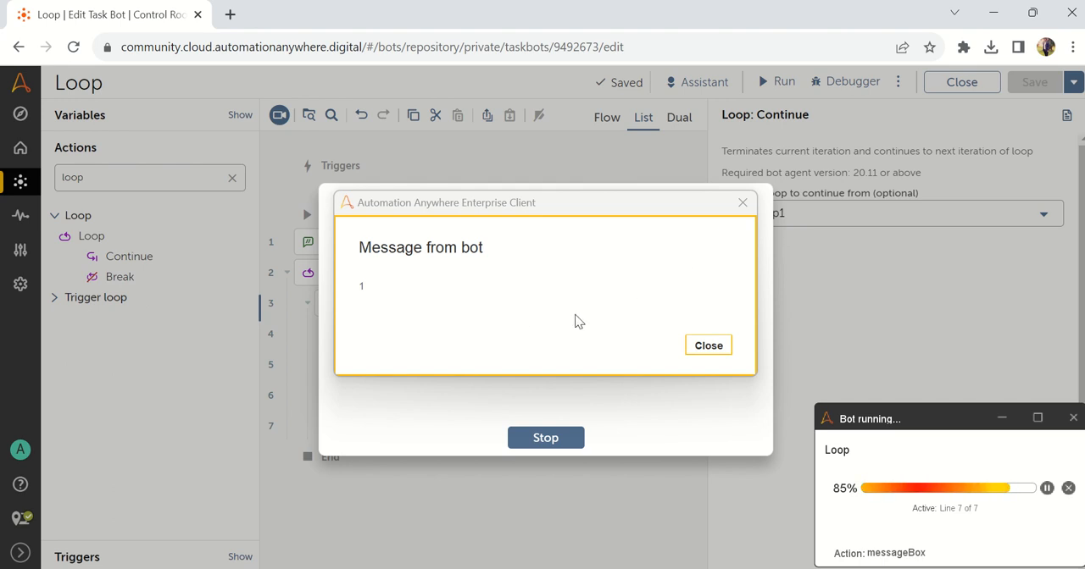
mouse_move(447, 330)
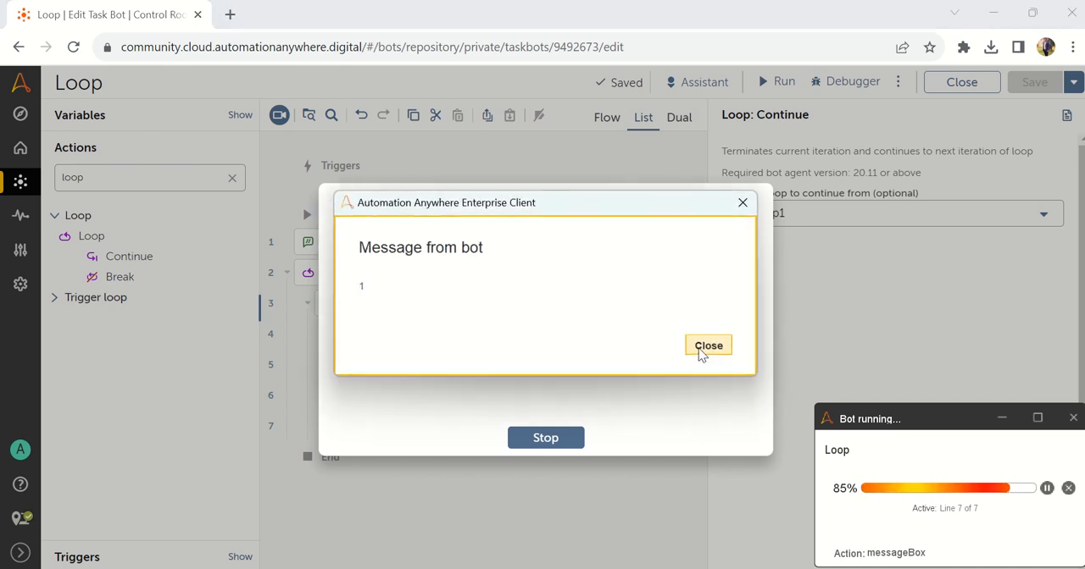
left_click(708, 346)
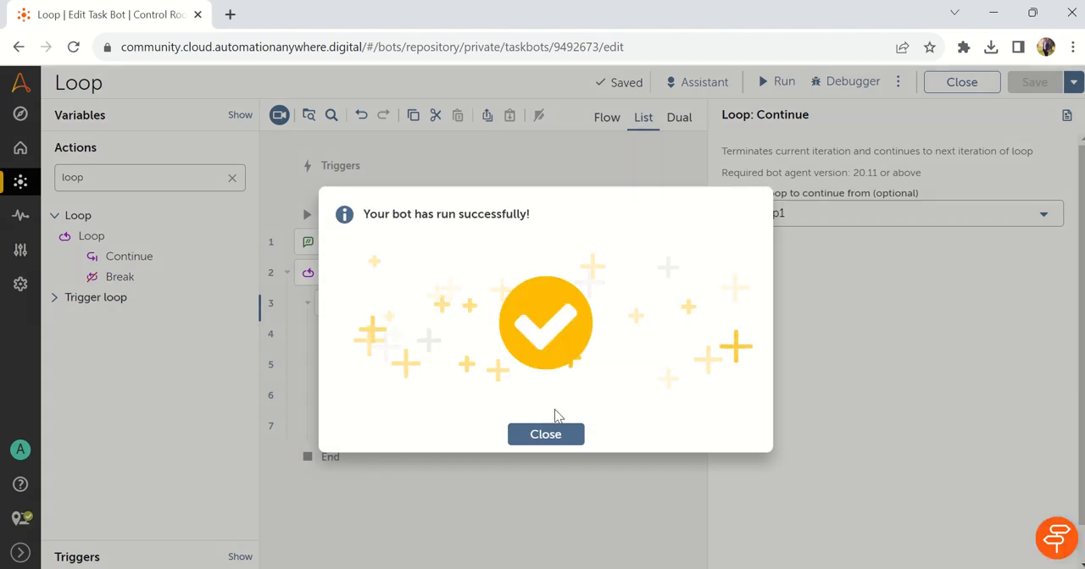
left_click(545, 434)
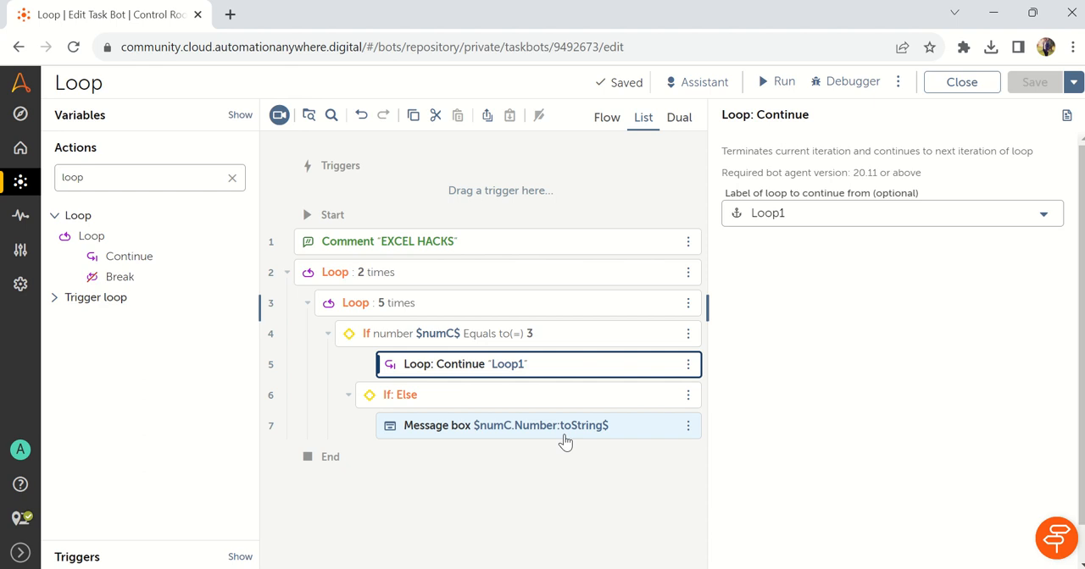
mouse_move(800, 447)
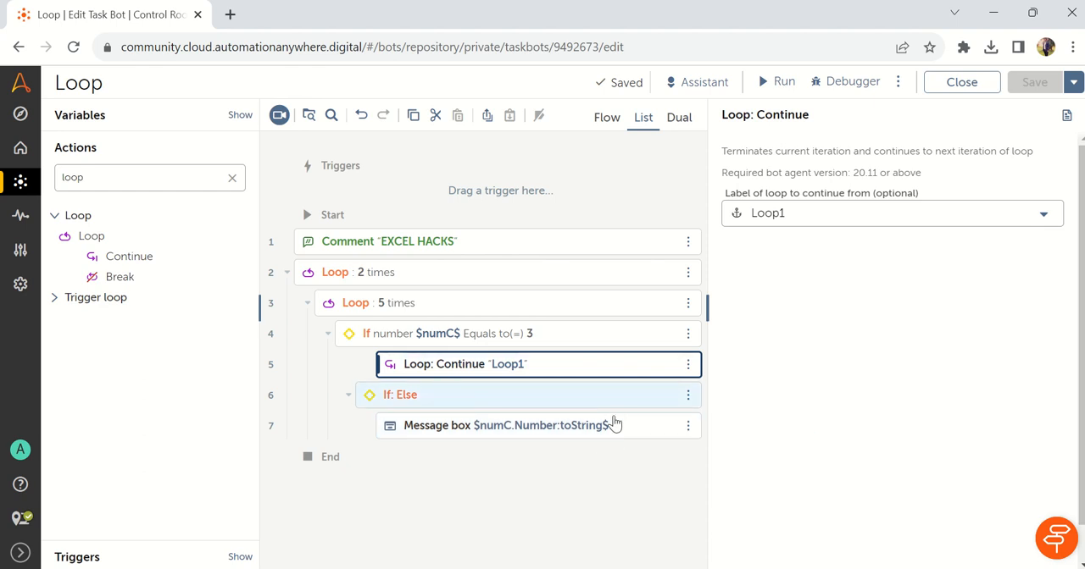
left_click(881, 212)
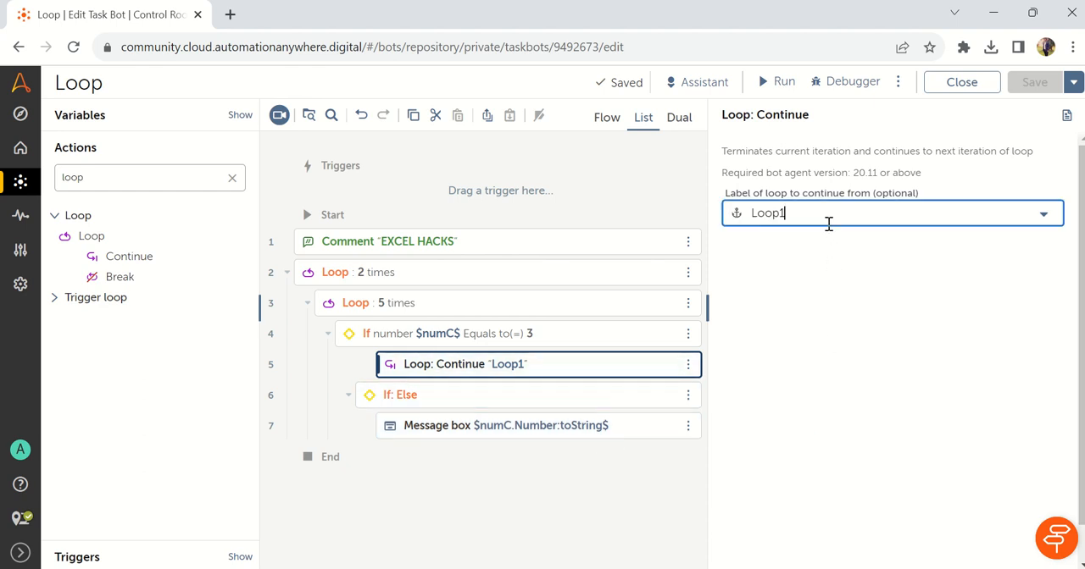
left_click(1043, 213)
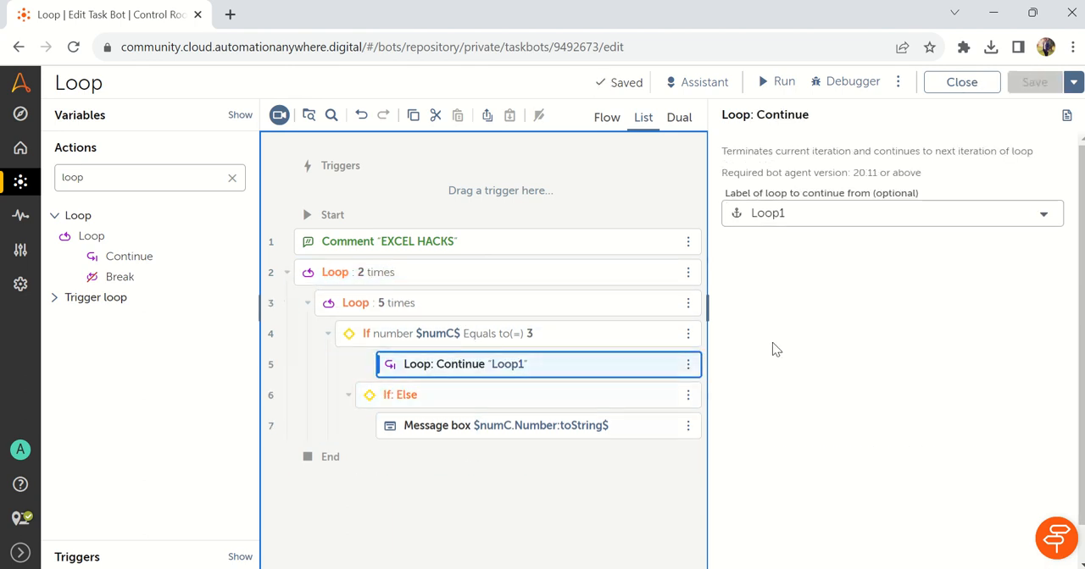
left_click(1043, 212)
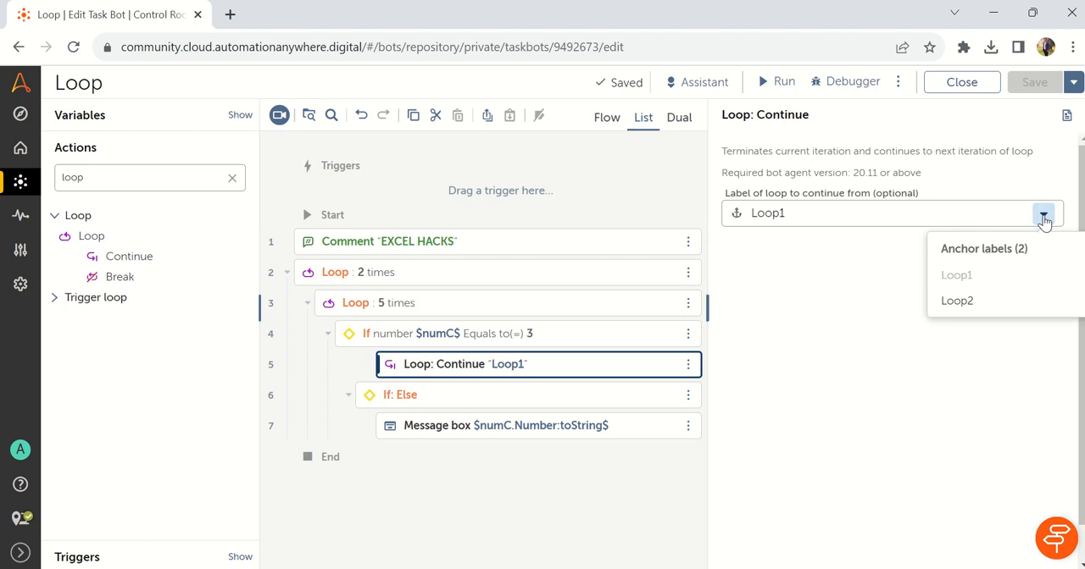
left_click(957, 300)
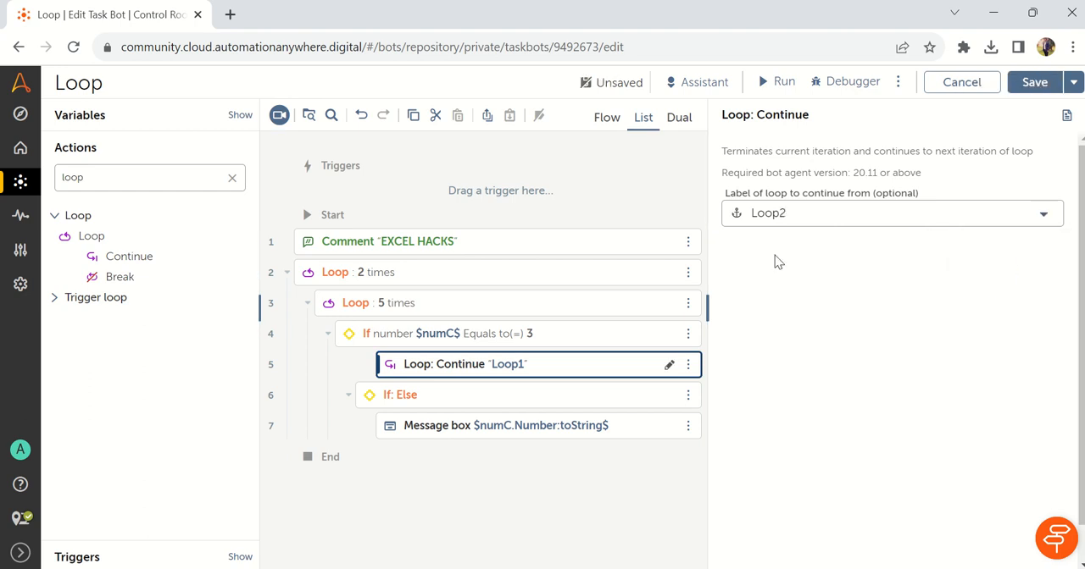
mouse_move(411, 329)
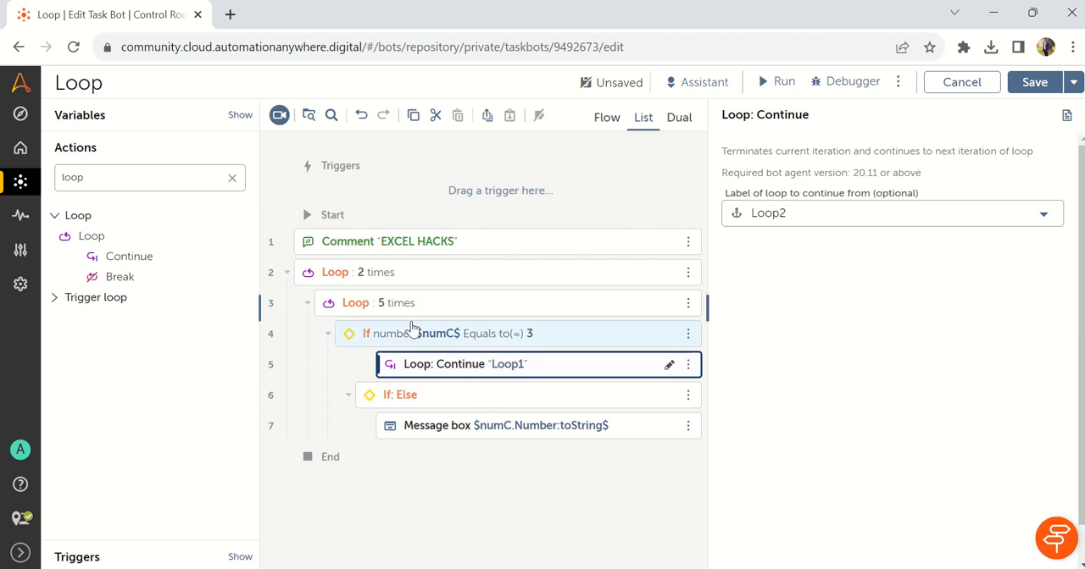
left_click(355, 303)
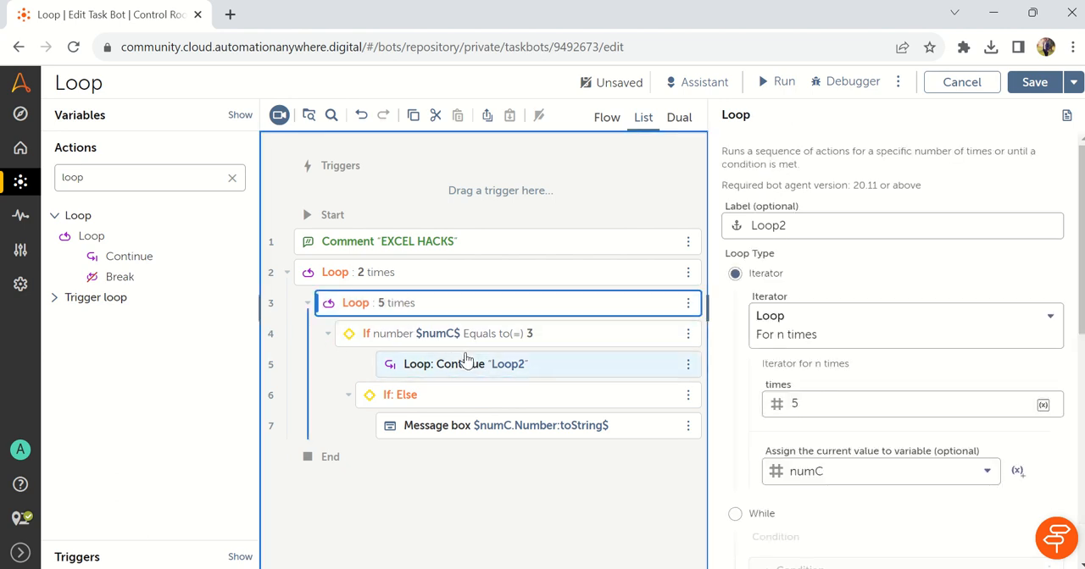
left_click(465, 363)
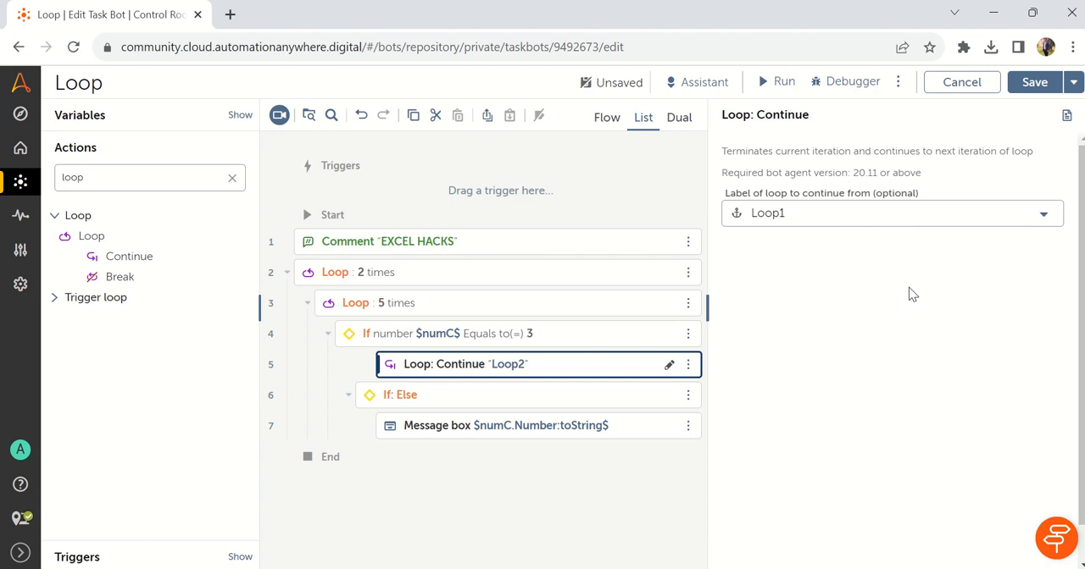
mouse_move(464, 380)
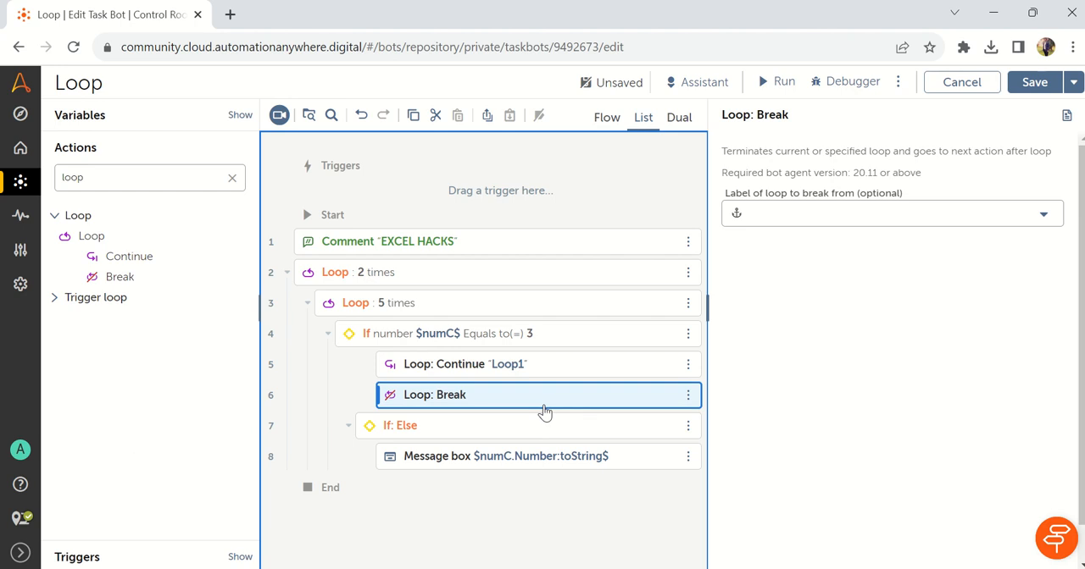
mouse_move(545, 395)
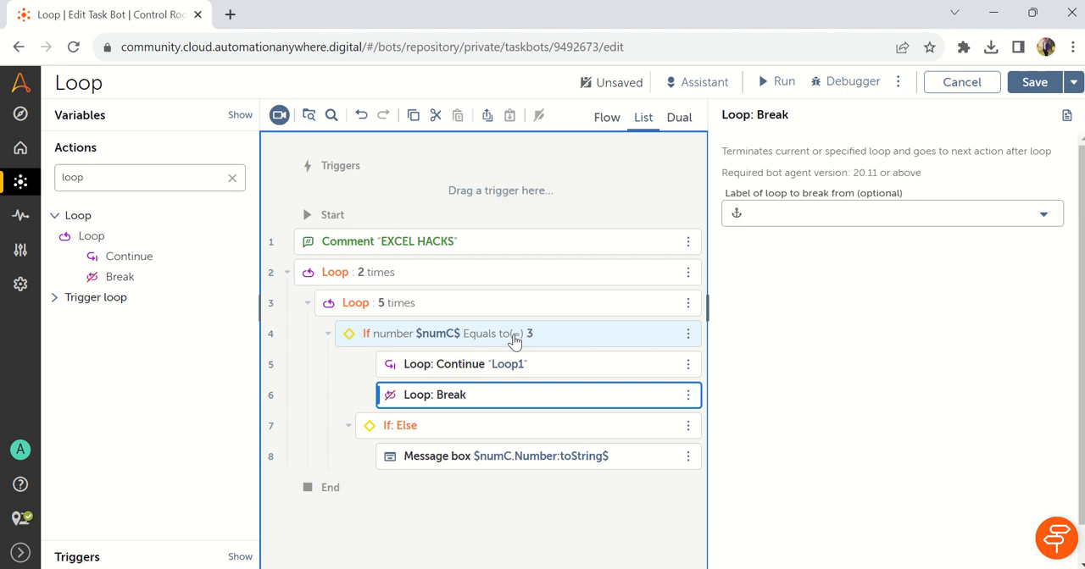
mouse_move(512, 373)
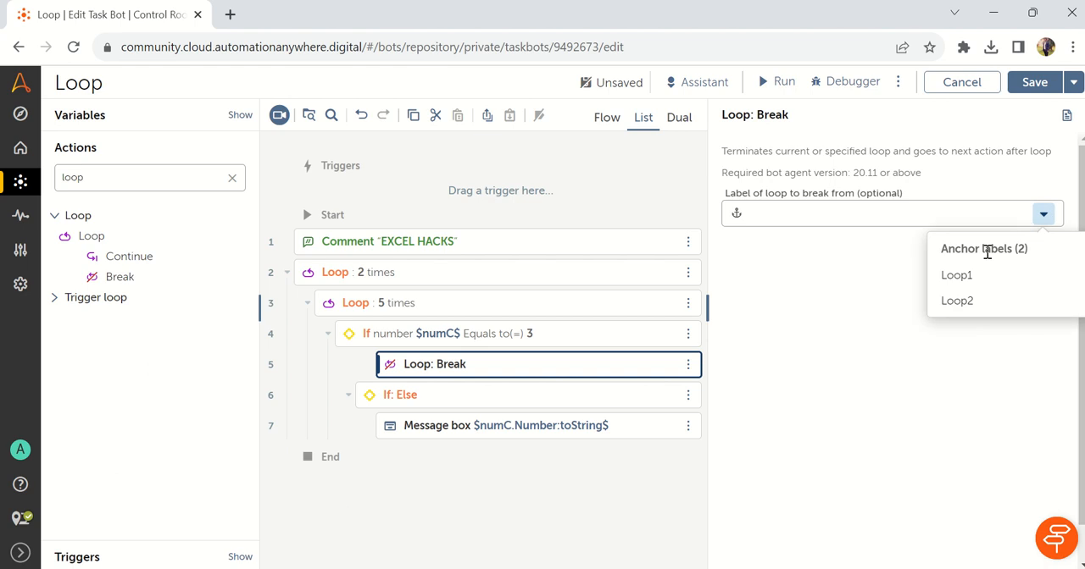
Step: Set the Loop: Break action's 'Label of loop to break from' to Loop2
left_click(957, 300)
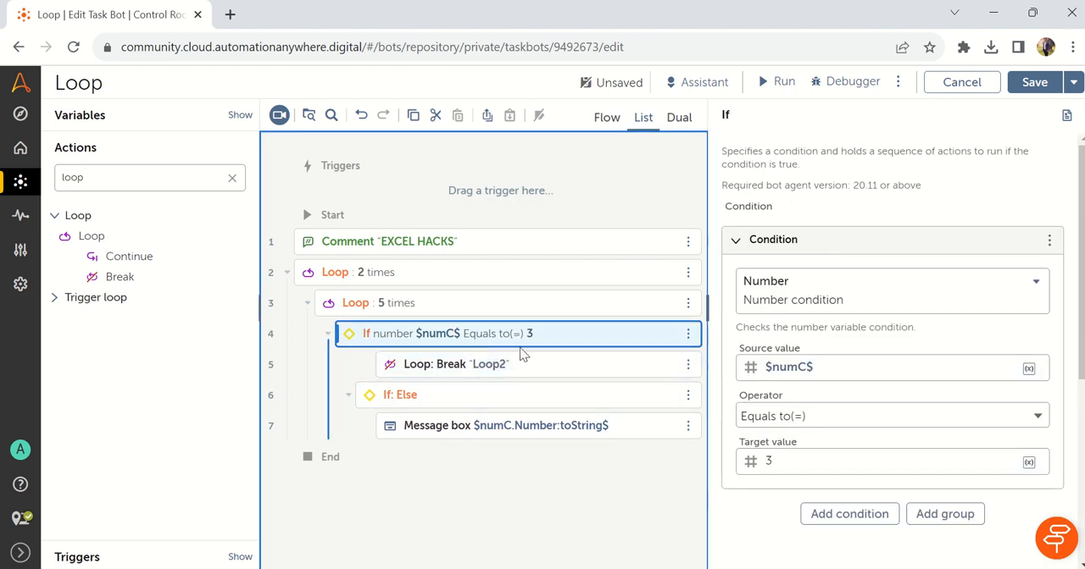
left_click(447, 364)
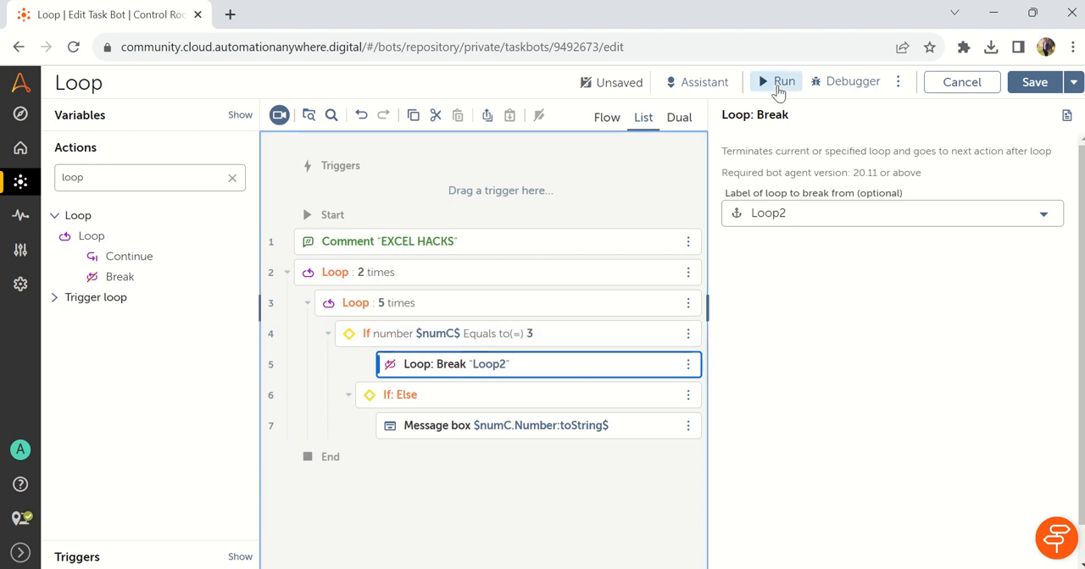
Step: Run the bot with the Loop2 Break and close the message showing 1
left_click(775, 81)
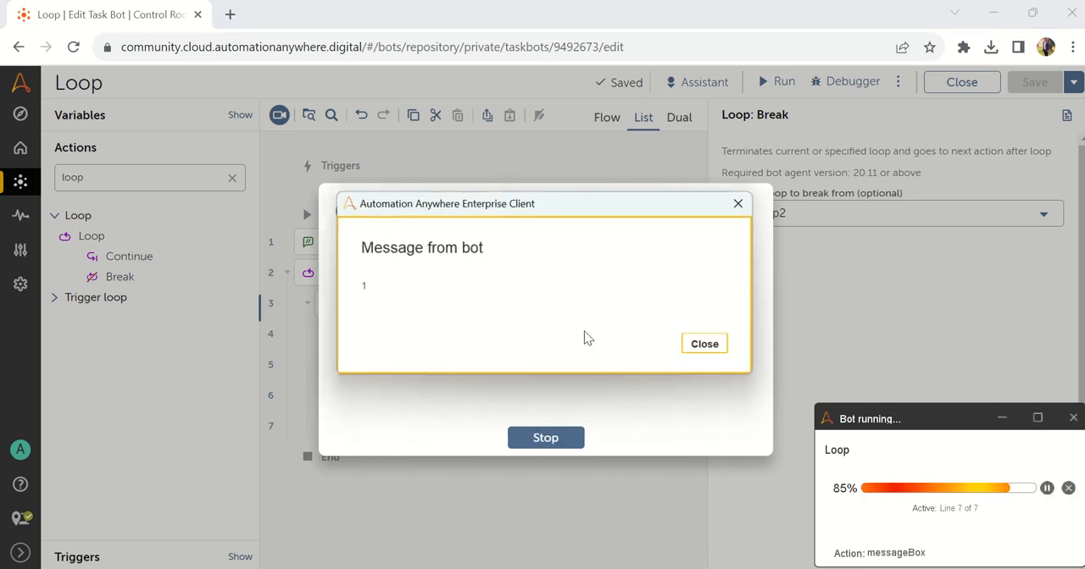
left_click(703, 343)
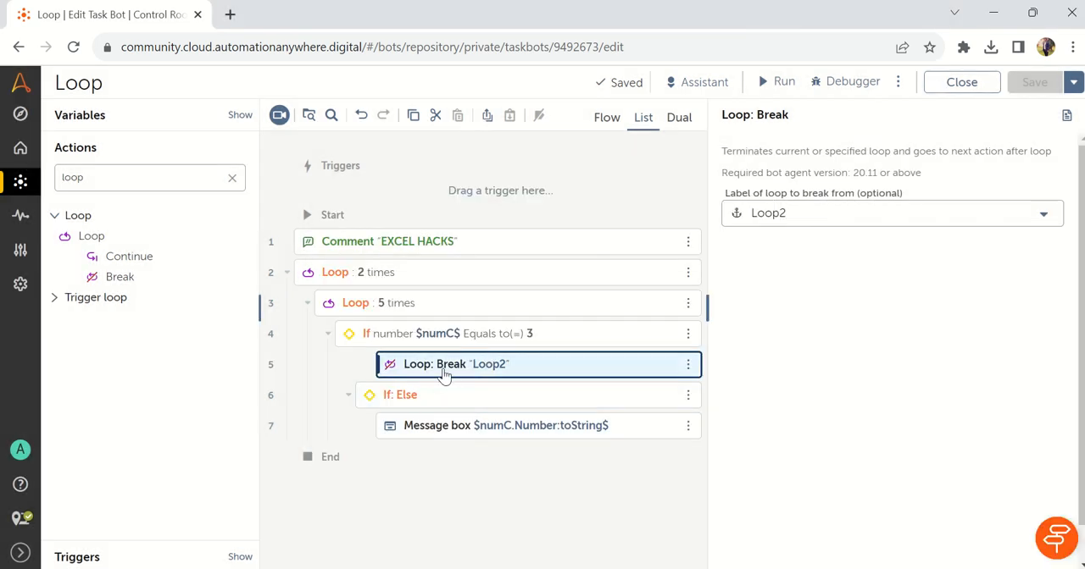
Step: Review the Loop2 label and numC condition, then make the Break exit Loop1
left_click(356, 302)
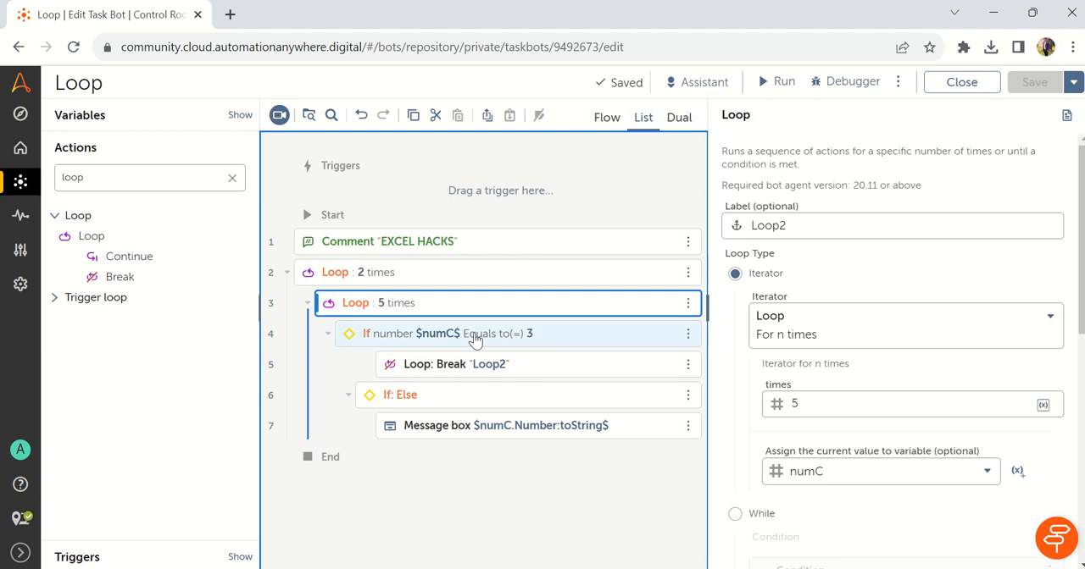
left_click(440, 333)
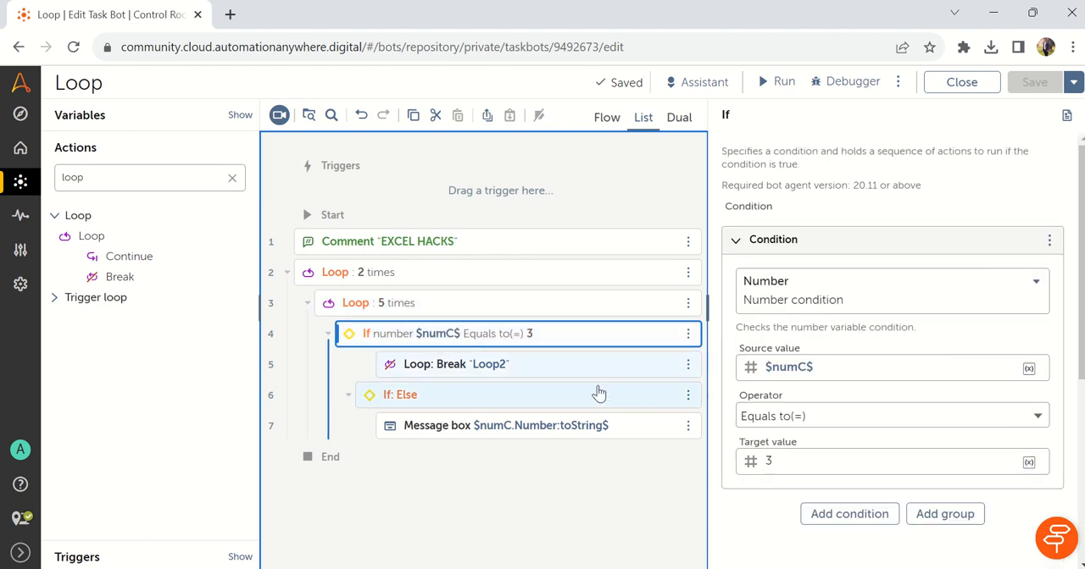
left_click(455, 363)
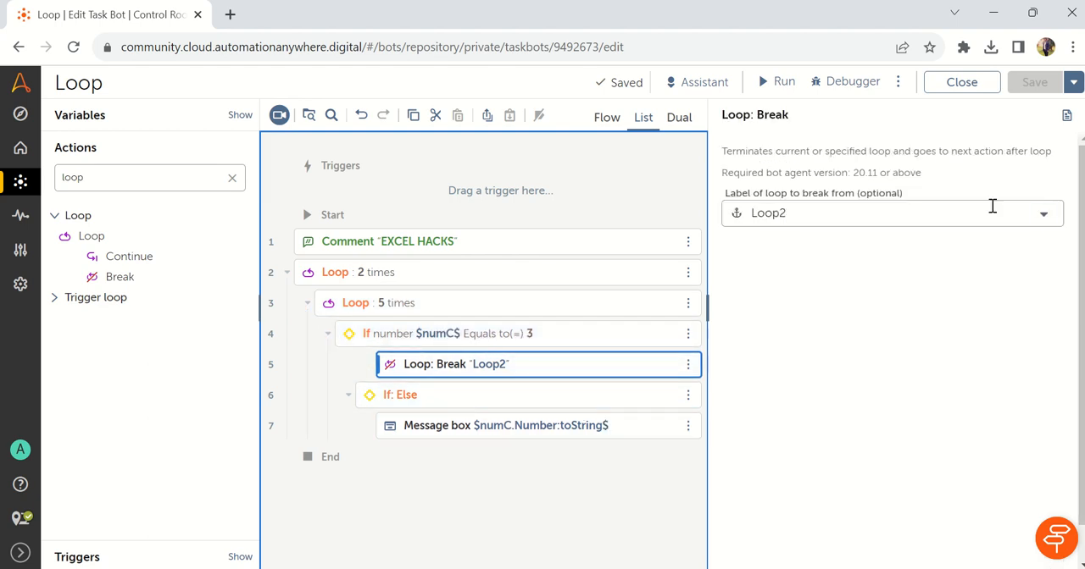
left_click(891, 213)
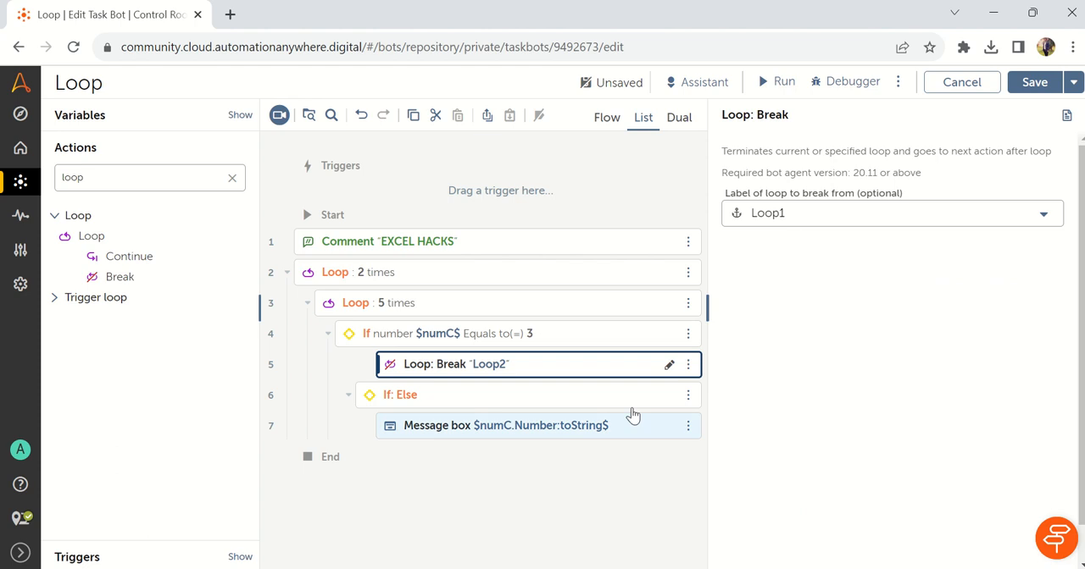
Step: Run the bot again and close the message showing 1 and the success notice
left_click(440, 333)
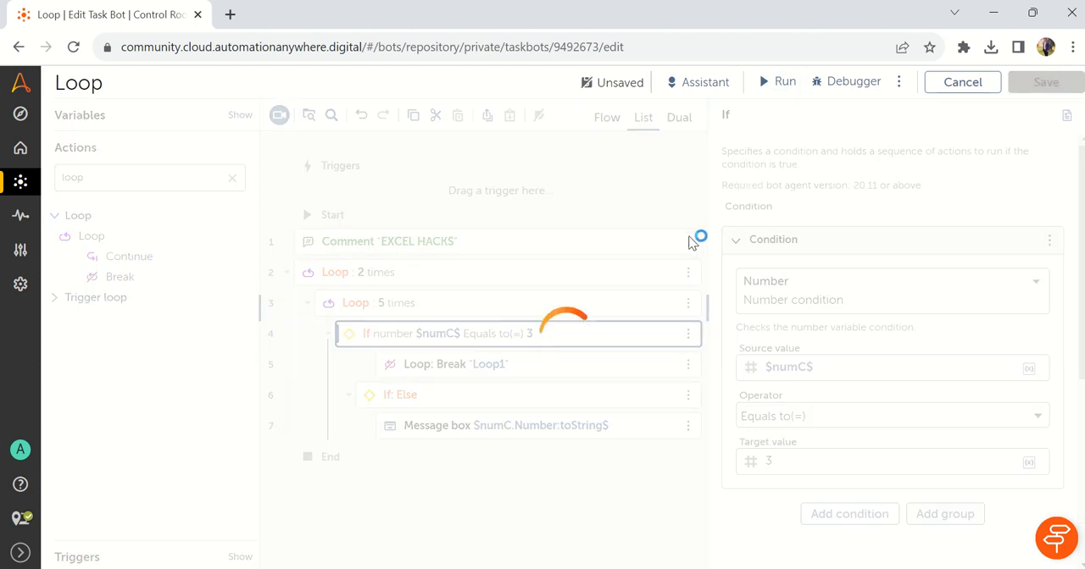
left_click(782, 81)
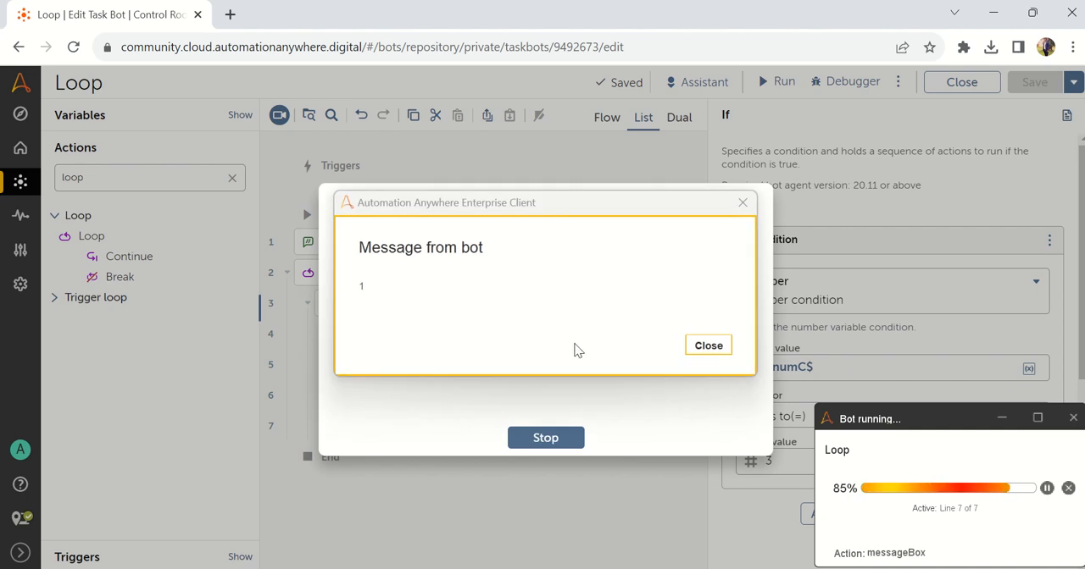
left_click(707, 345)
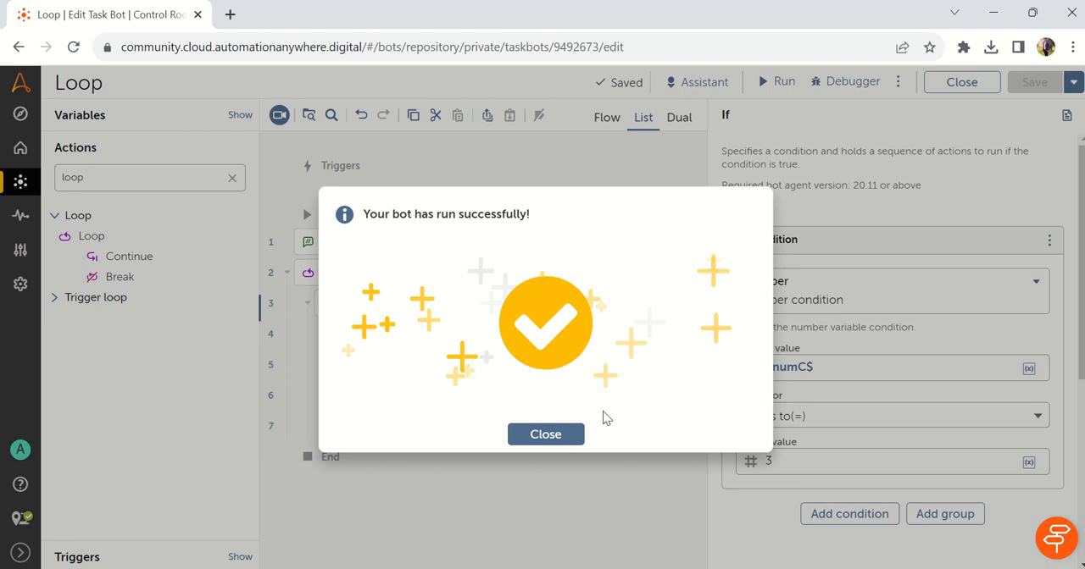
left_click(545, 434)
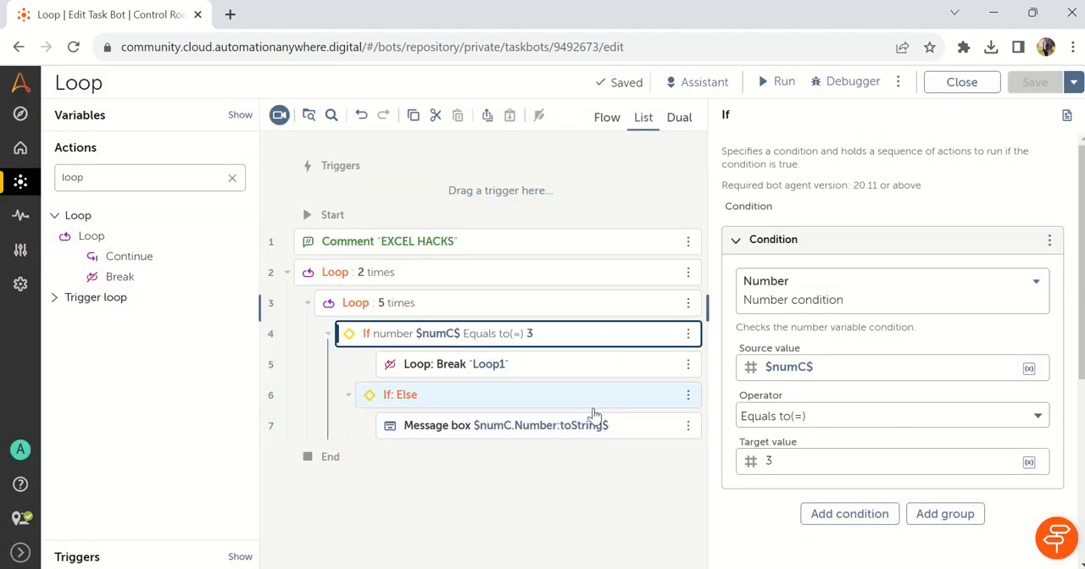